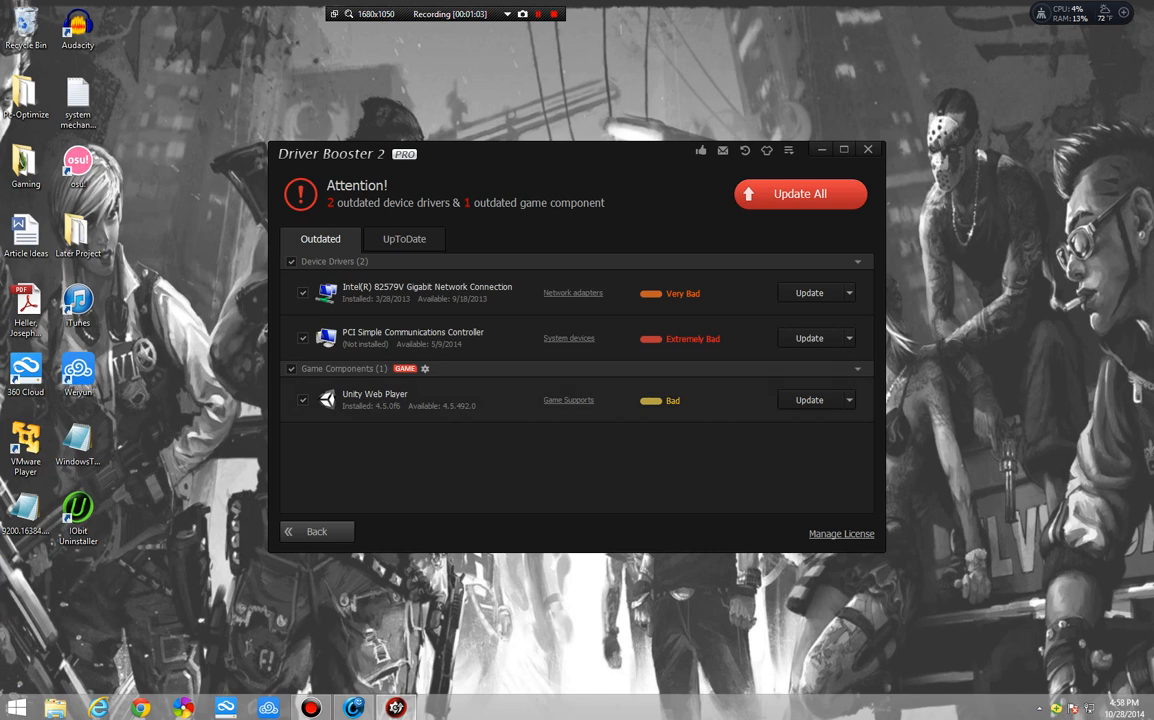
Step: Glance at the options menu, then scroll through the up-to-date drivers and components list
left_click(788, 148)
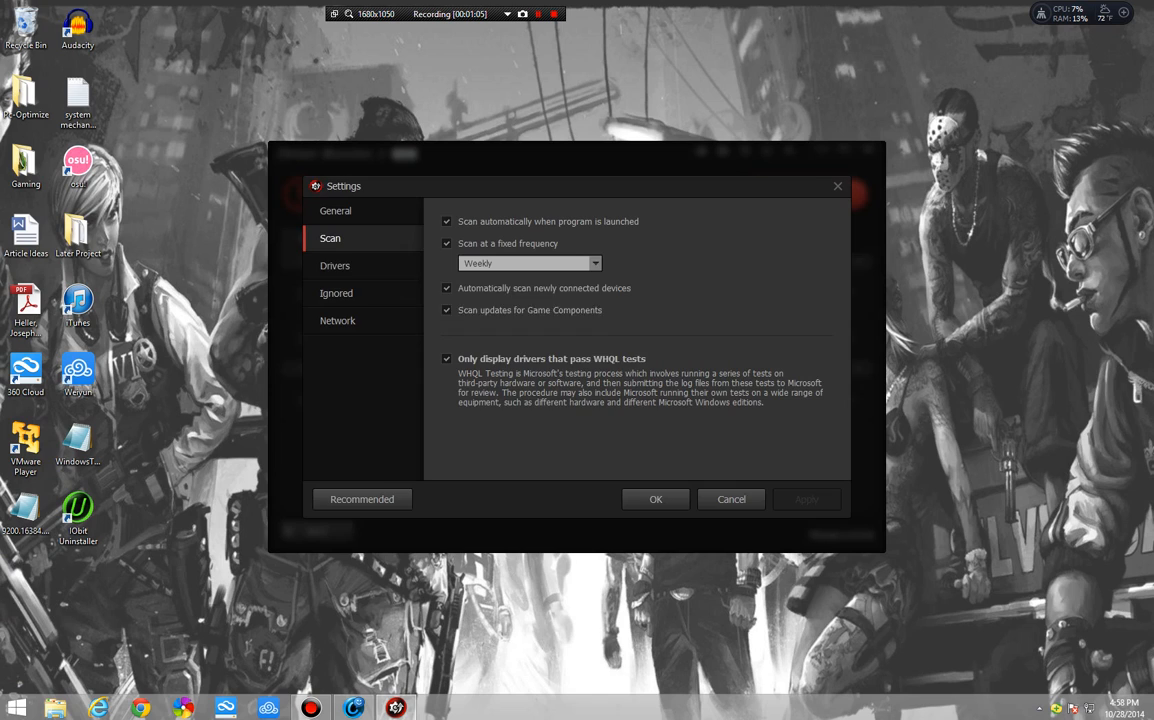
left_click(656, 500)
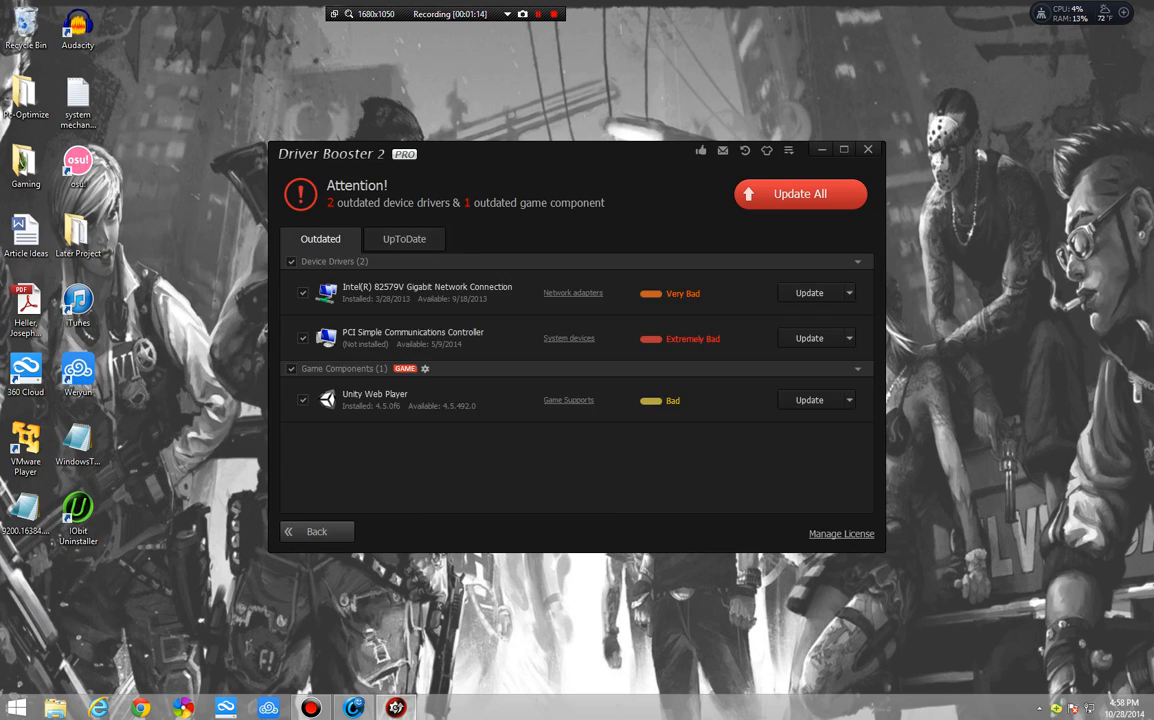
left_click(404, 240)
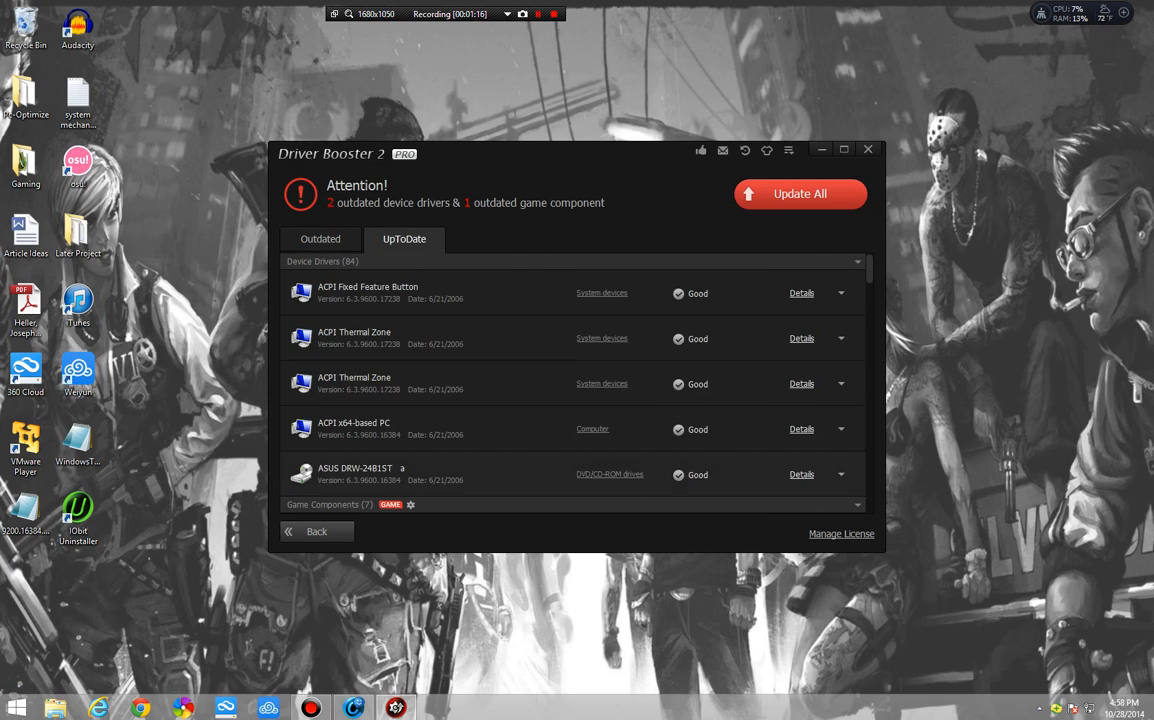
scroll("down", 3)
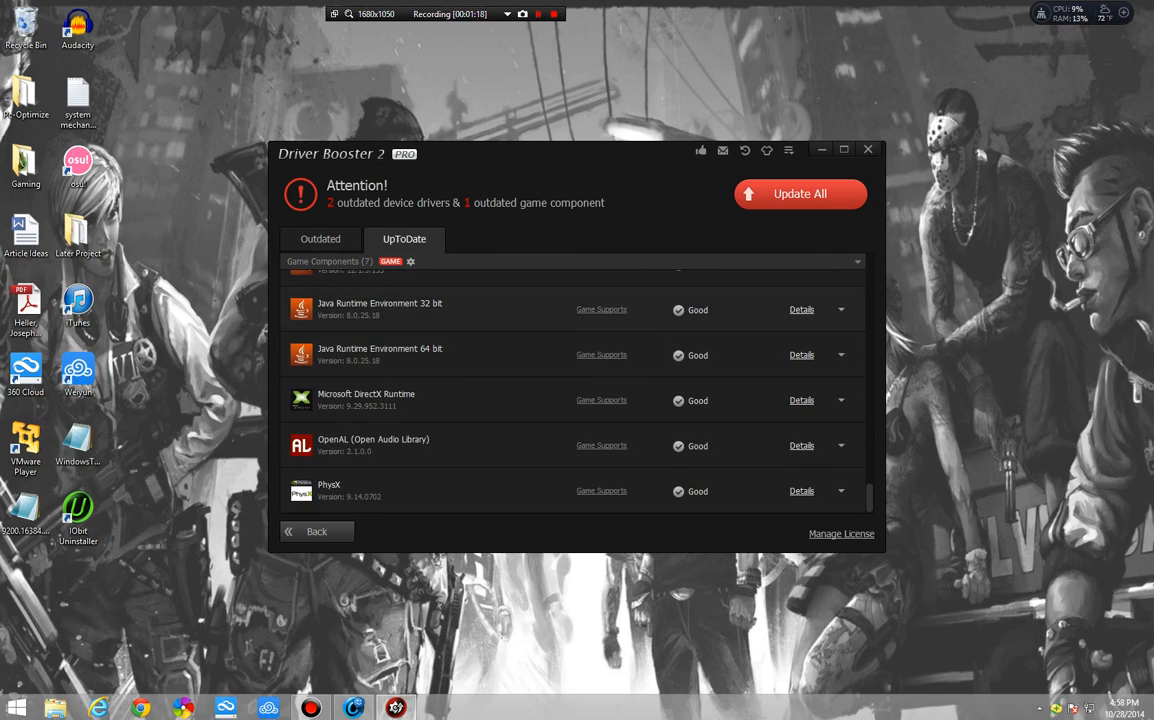
scroll("up", 3)
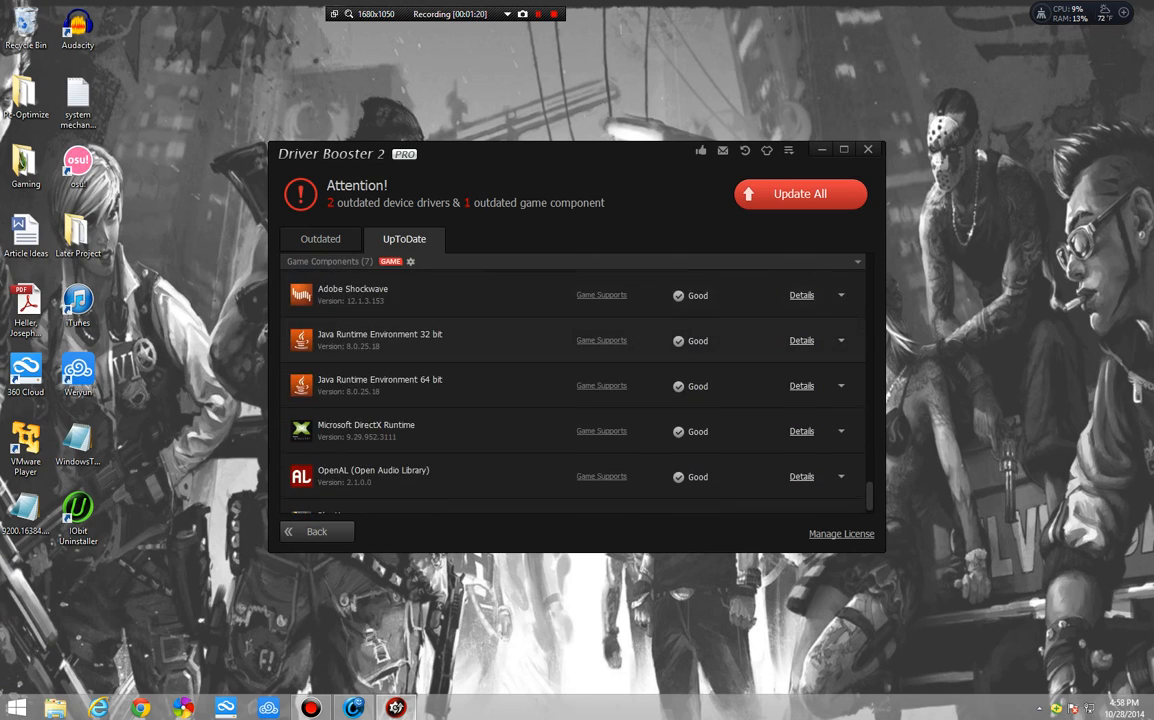
scroll("down", 3)
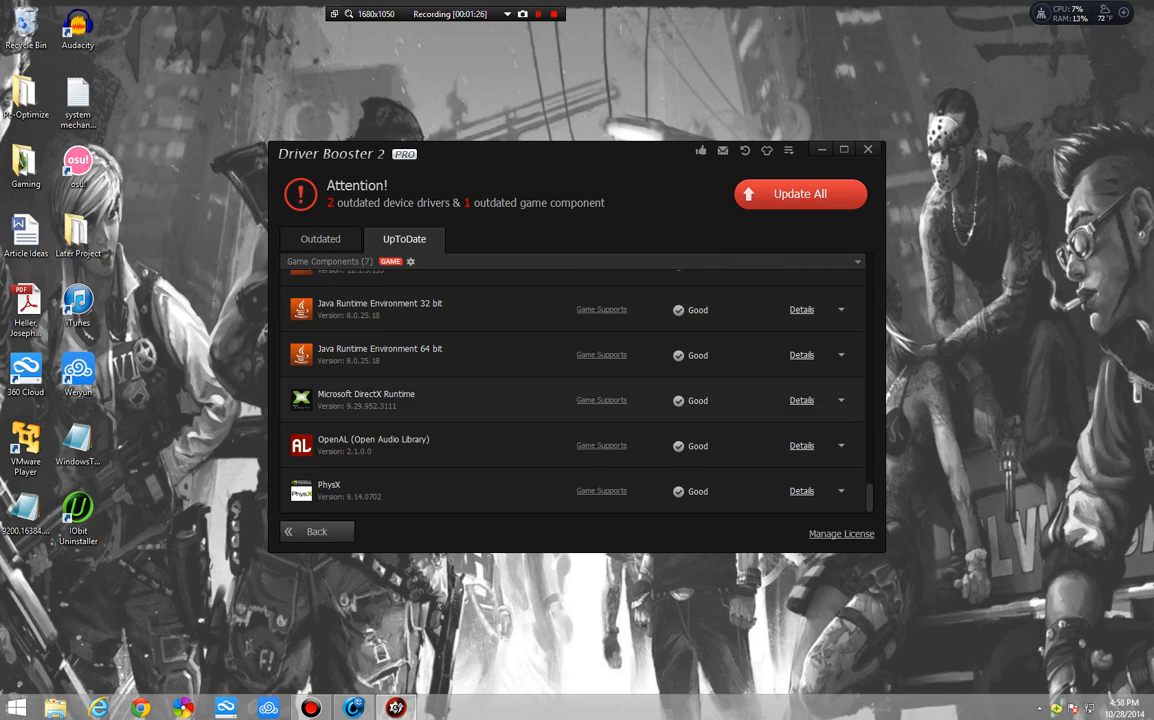
scroll("up", 3)
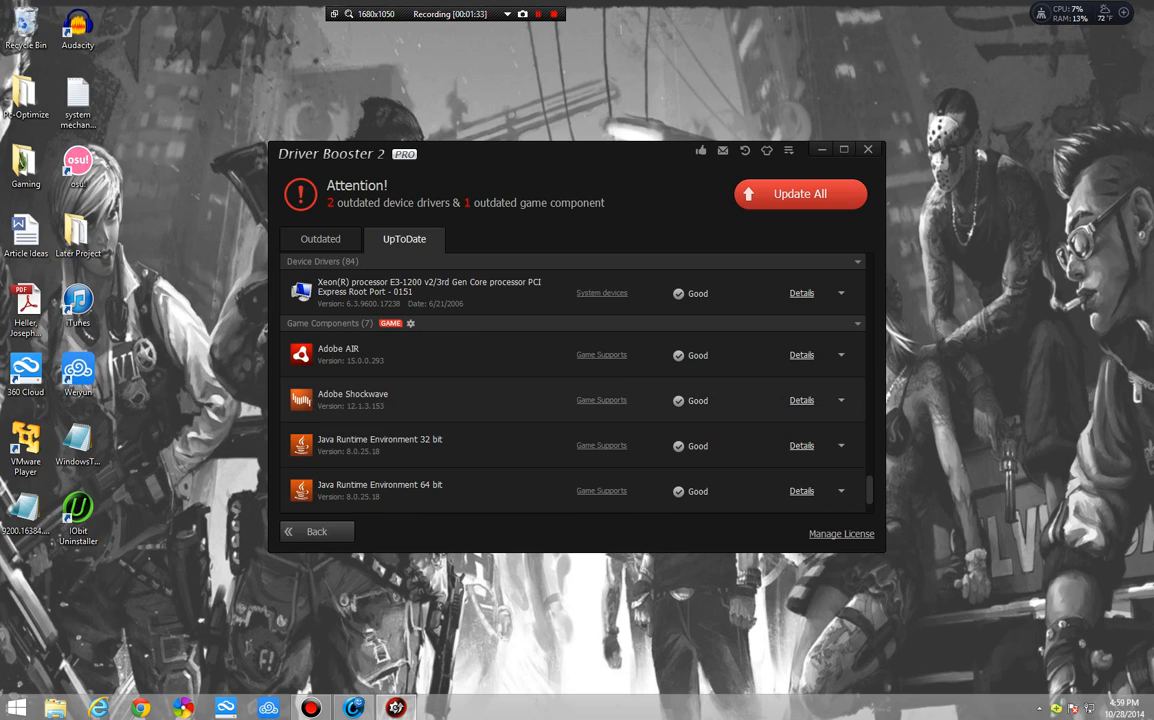
scroll("down", 3)
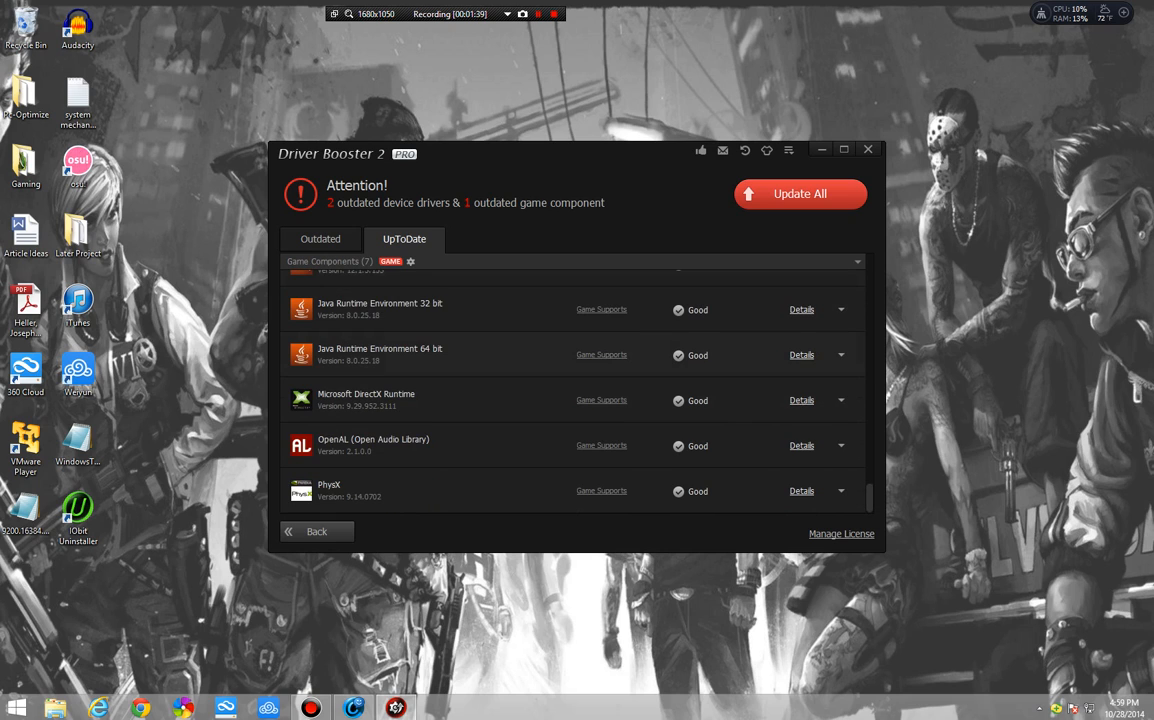
Step: Flip between the outdated and up-to-date lists, finishing on the outdated list
left_click(320, 240)
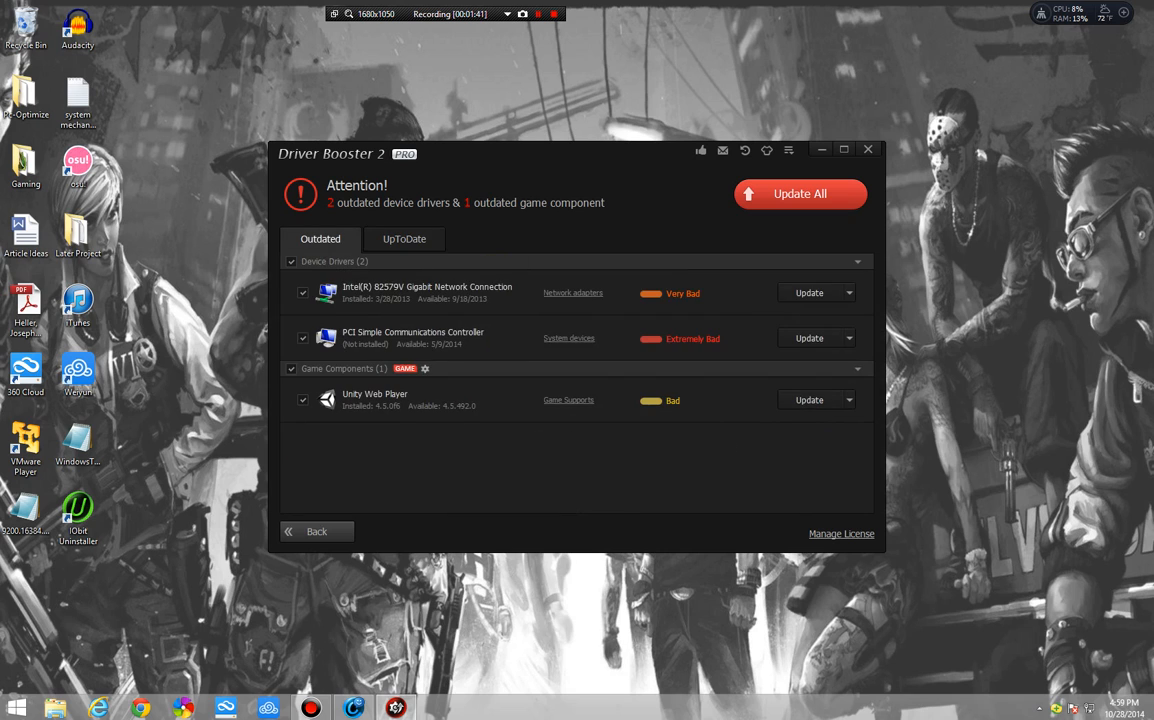
left_click(404, 238)
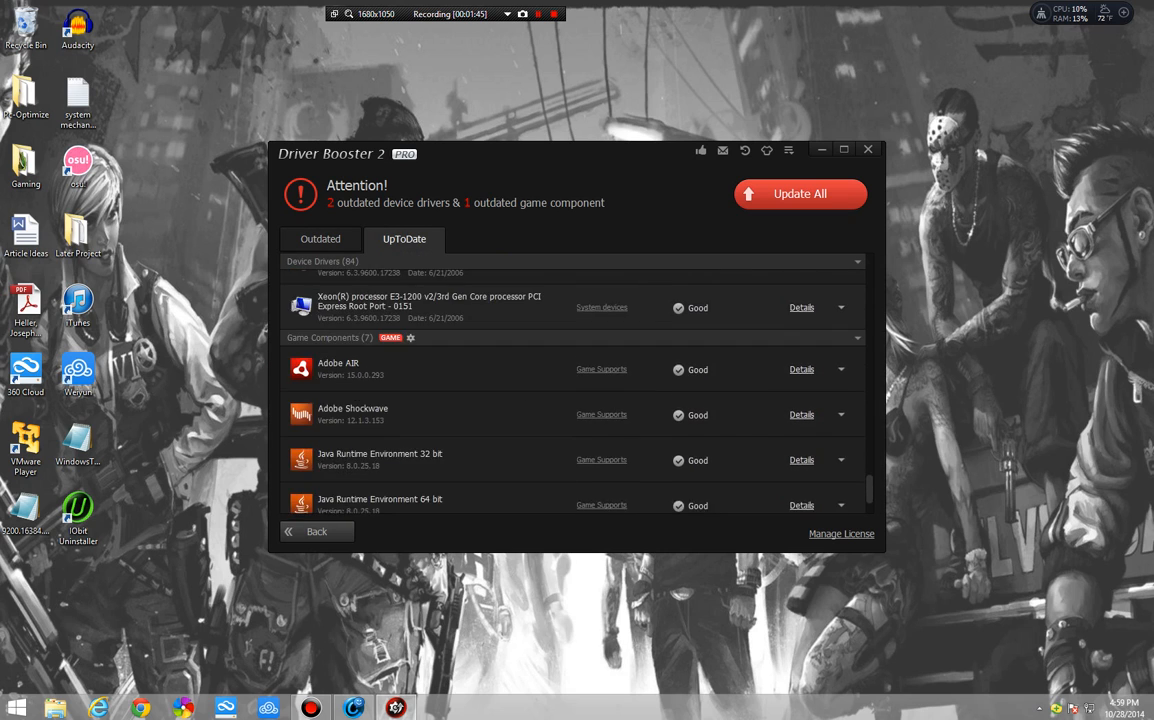
scroll("up", 3)
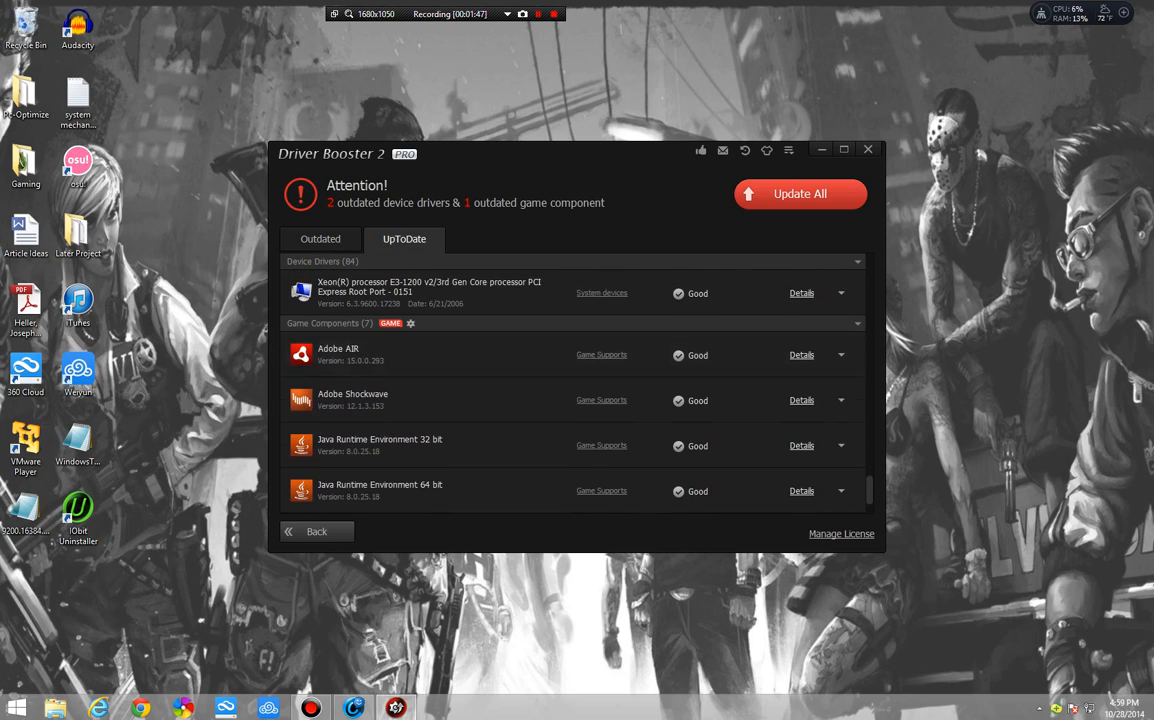
scroll("down", 3)
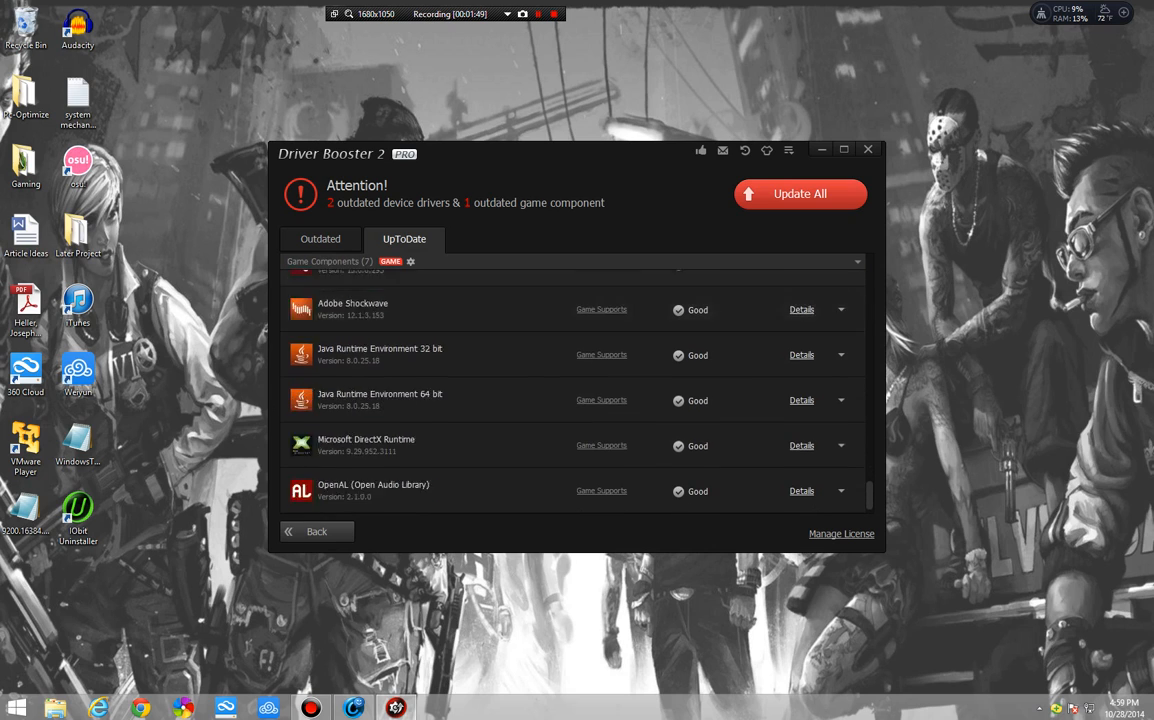
scroll("down", 3)
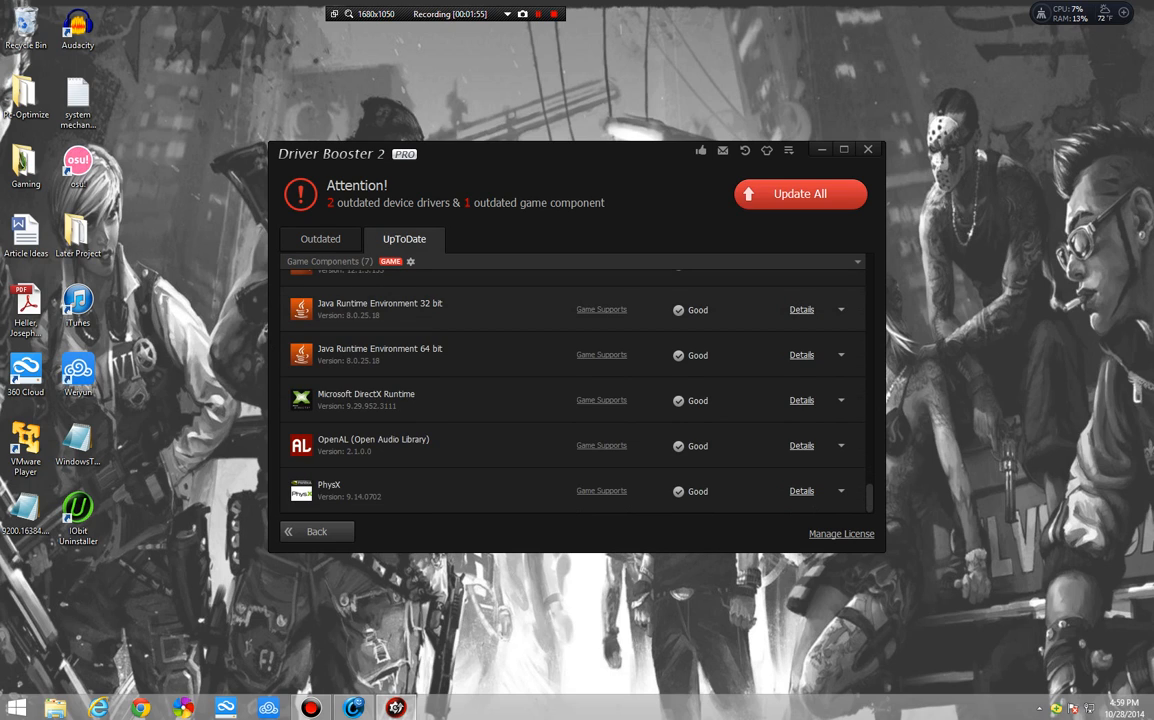
left_click(320, 240)
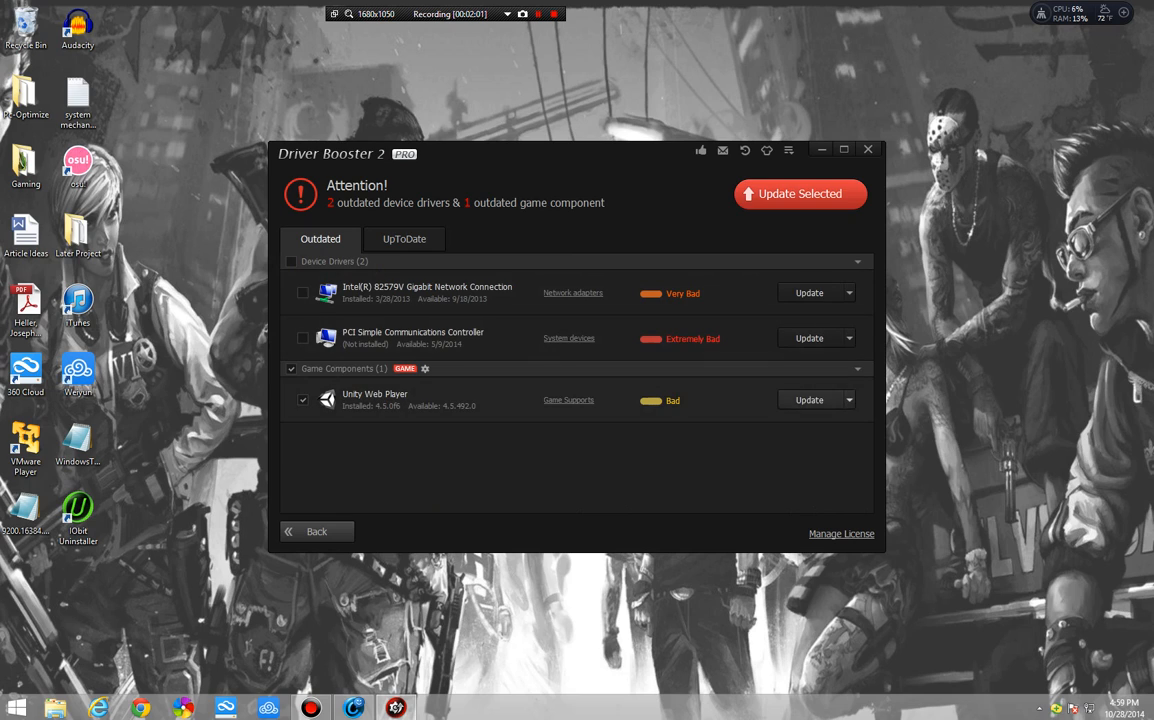
Step: Update the Unity Web Player game component from its Details view, accepting the installation notices
left_click(848, 400)
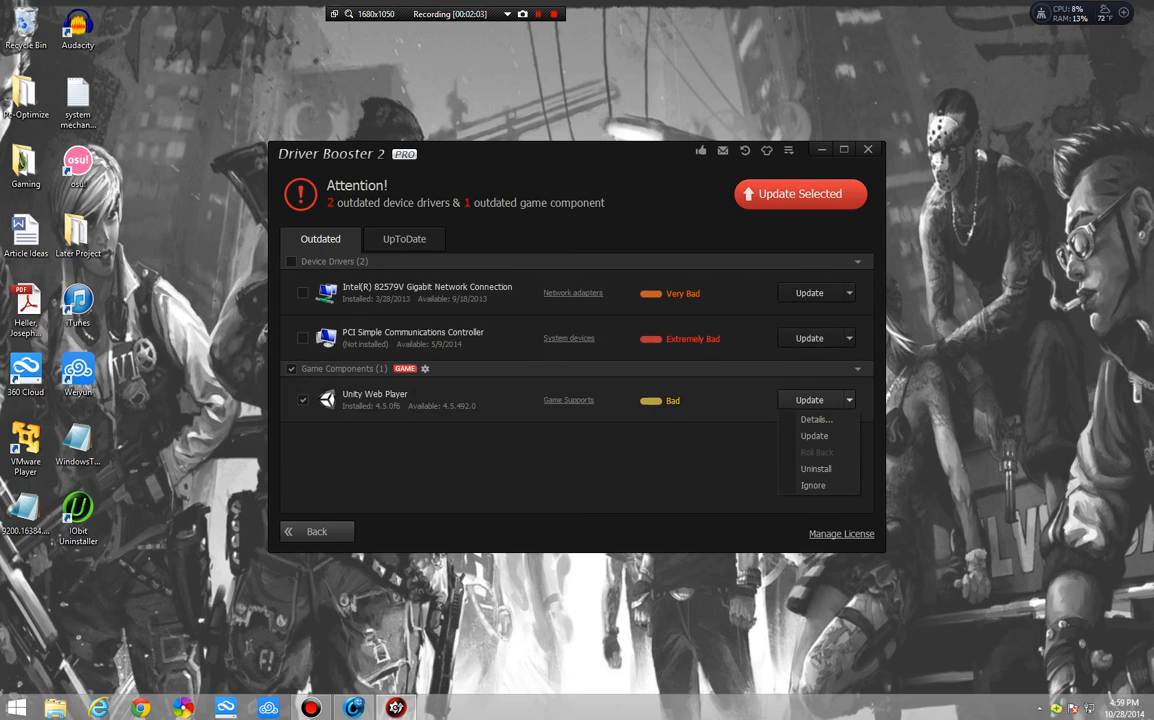
left_click(816, 420)
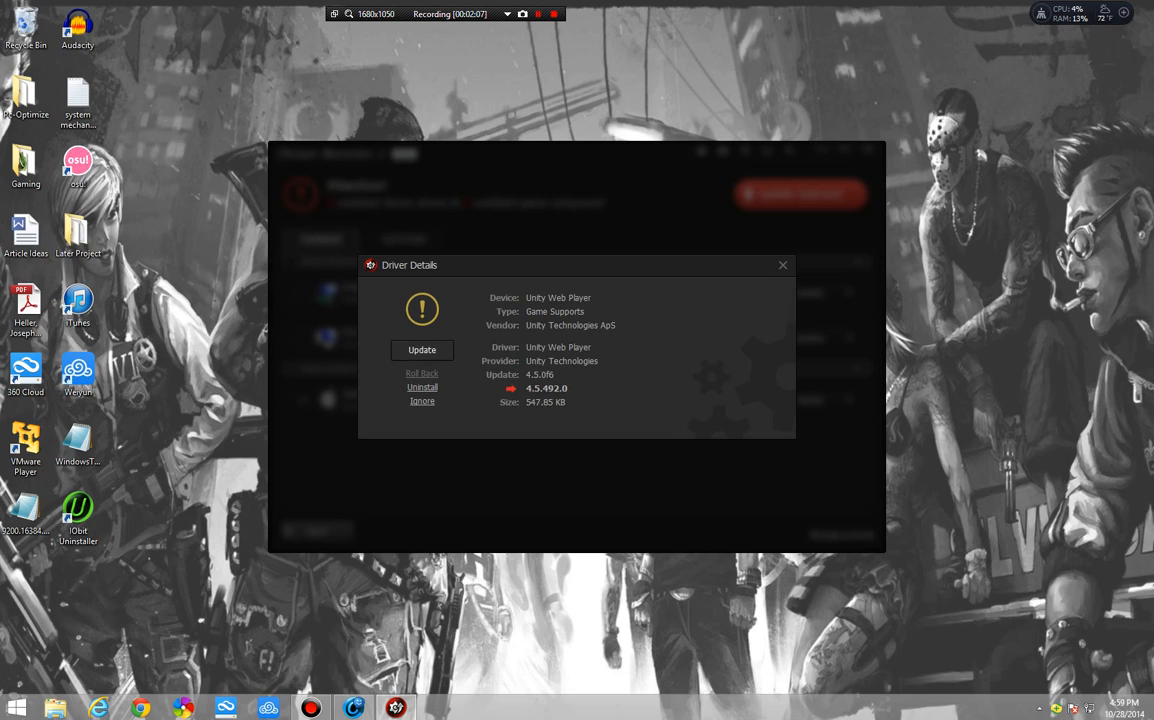
left_click(420, 350)
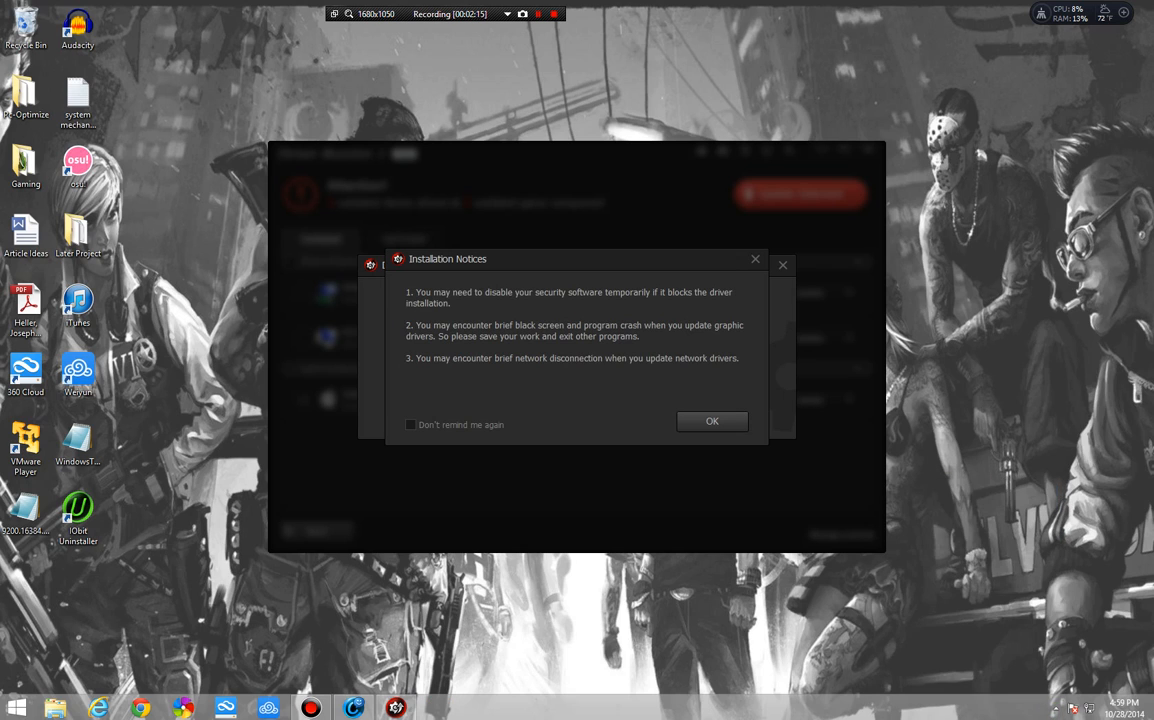
left_click(712, 420)
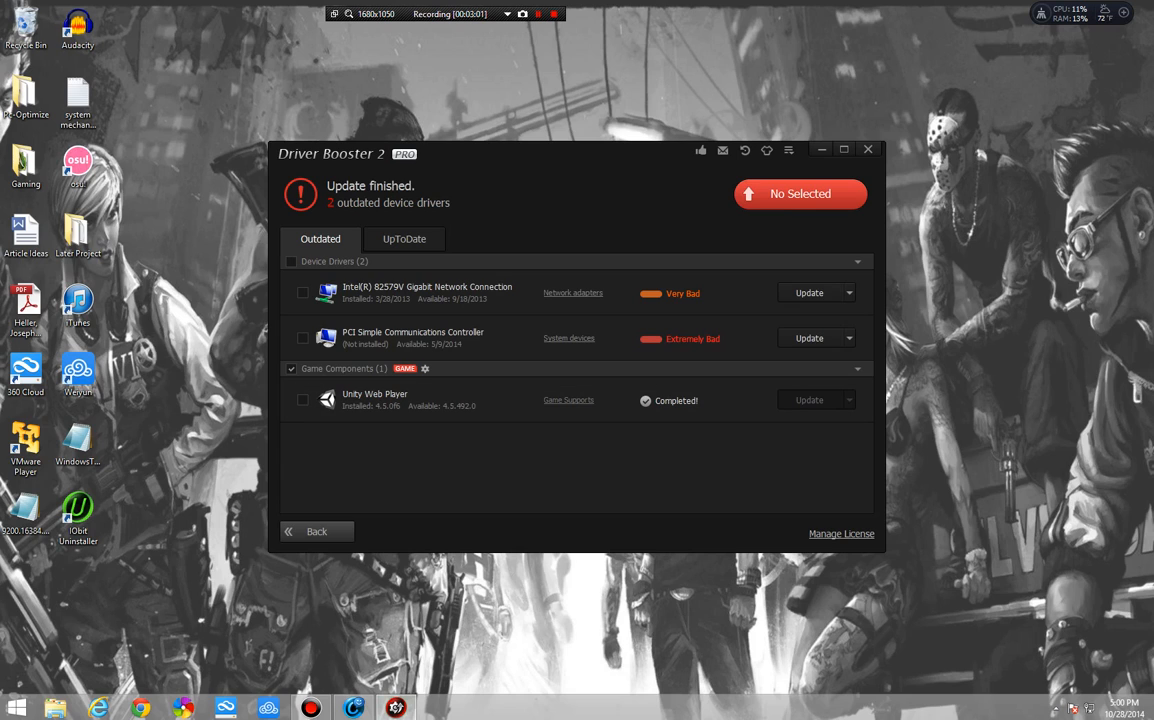
Step: Run a fresh driver scan from the home screen and check its outdated and up-to-date results
left_click(316, 532)
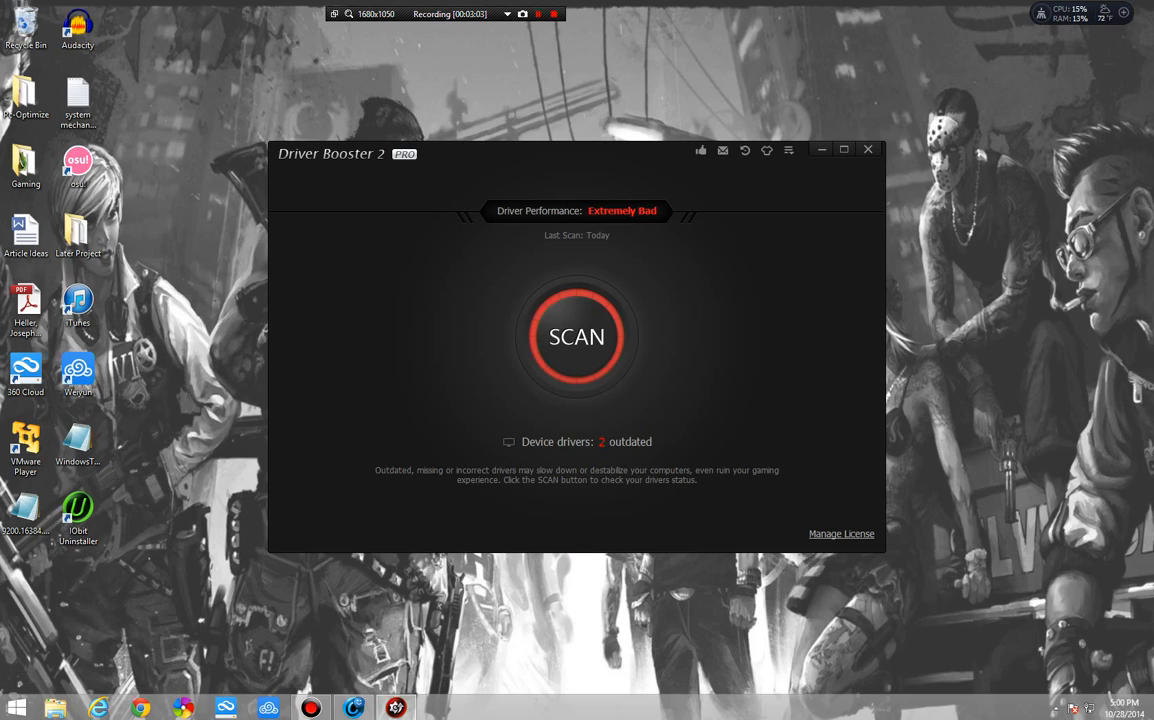
left_click(576, 336)
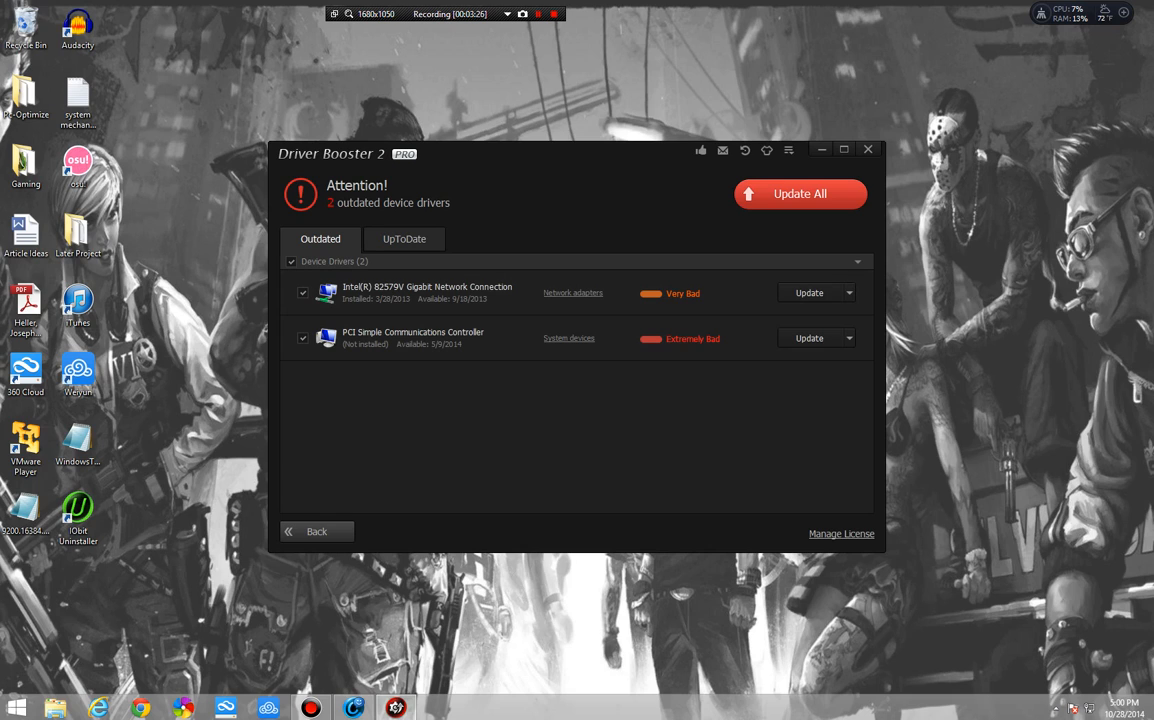
left_click(404, 240)
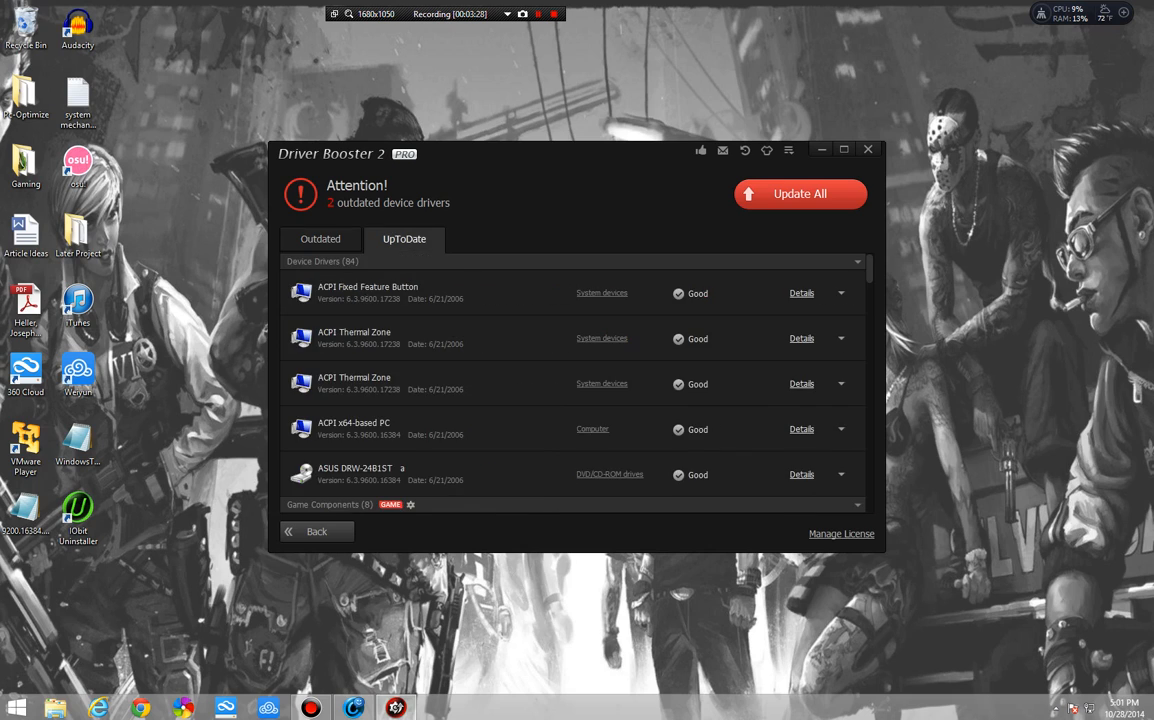
left_click(320, 240)
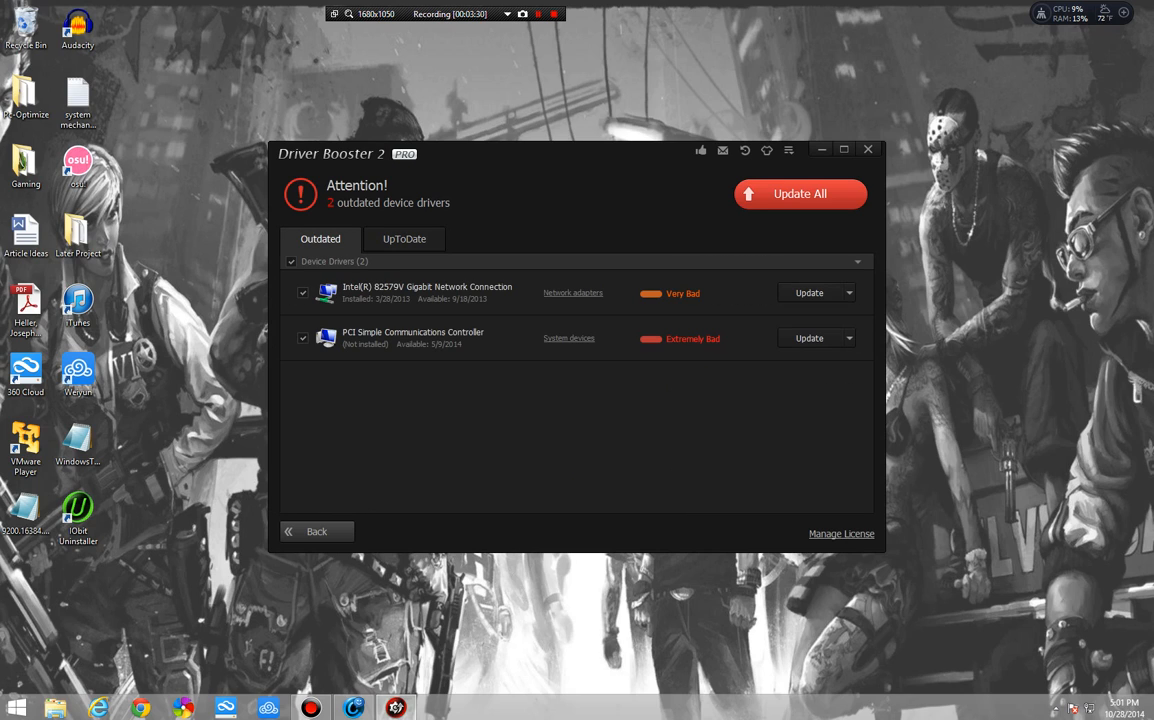
left_click(788, 150)
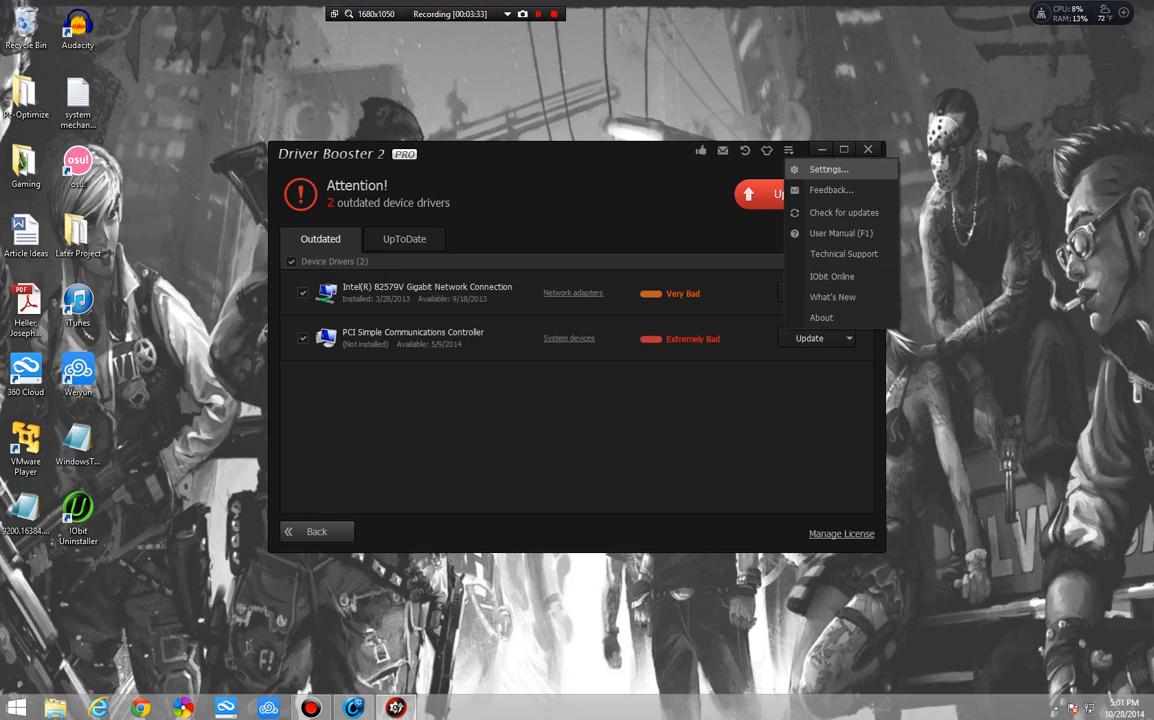
Step: Enter Settings, keep English as the interface language on General, and move to the Scan options
left_click(828, 168)
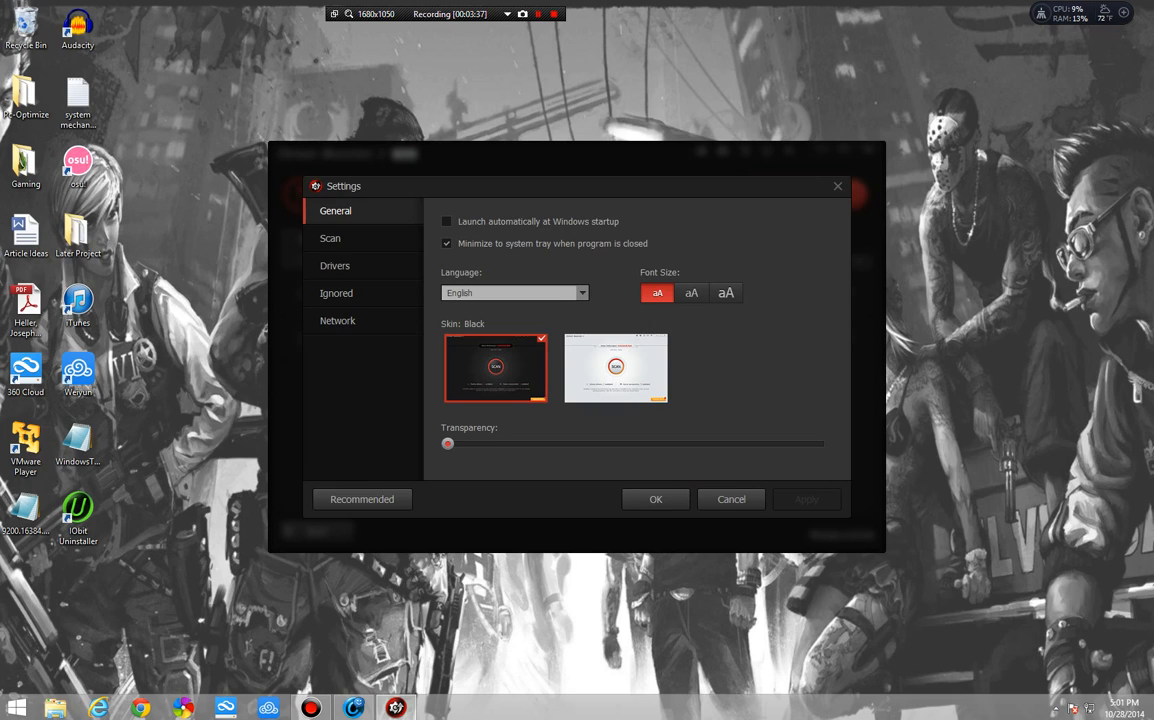
mouse_move(726, 292)
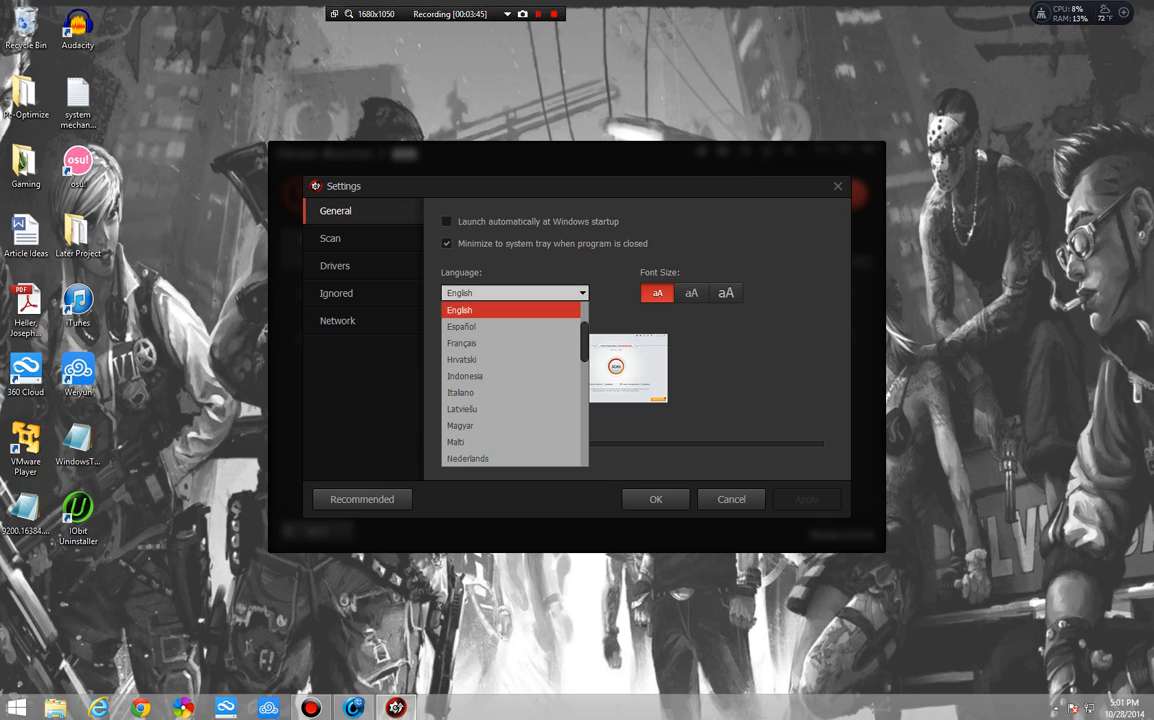
left_click(458, 308)
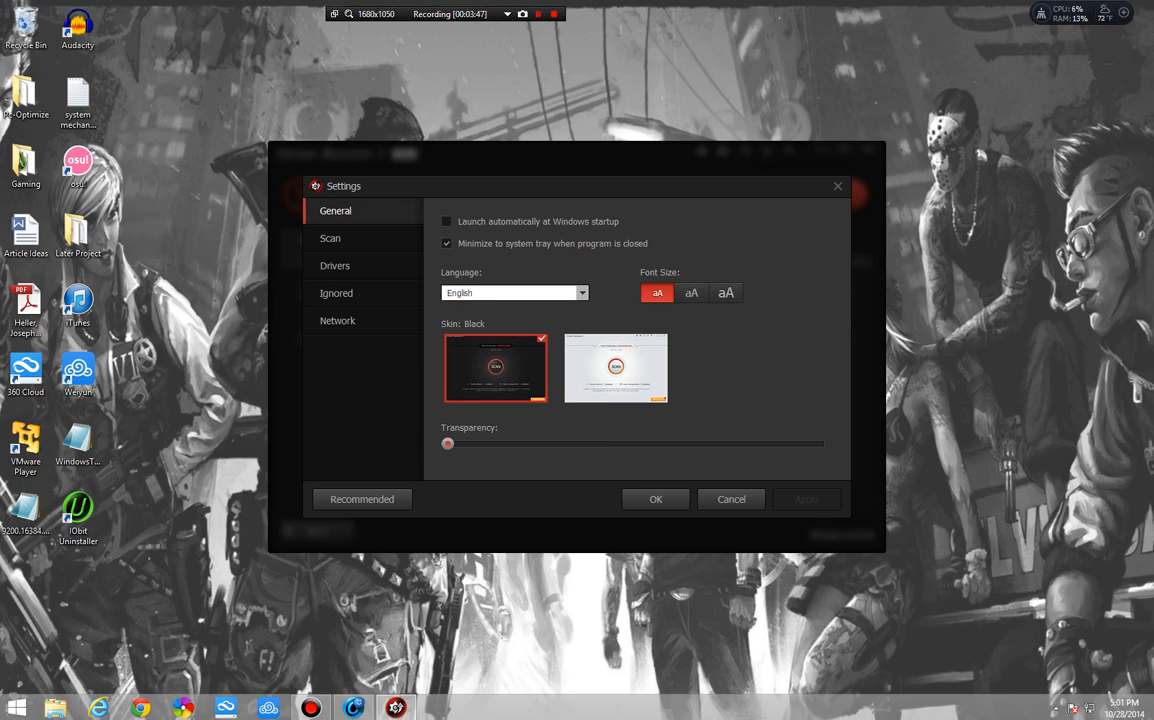
left_click(330, 238)
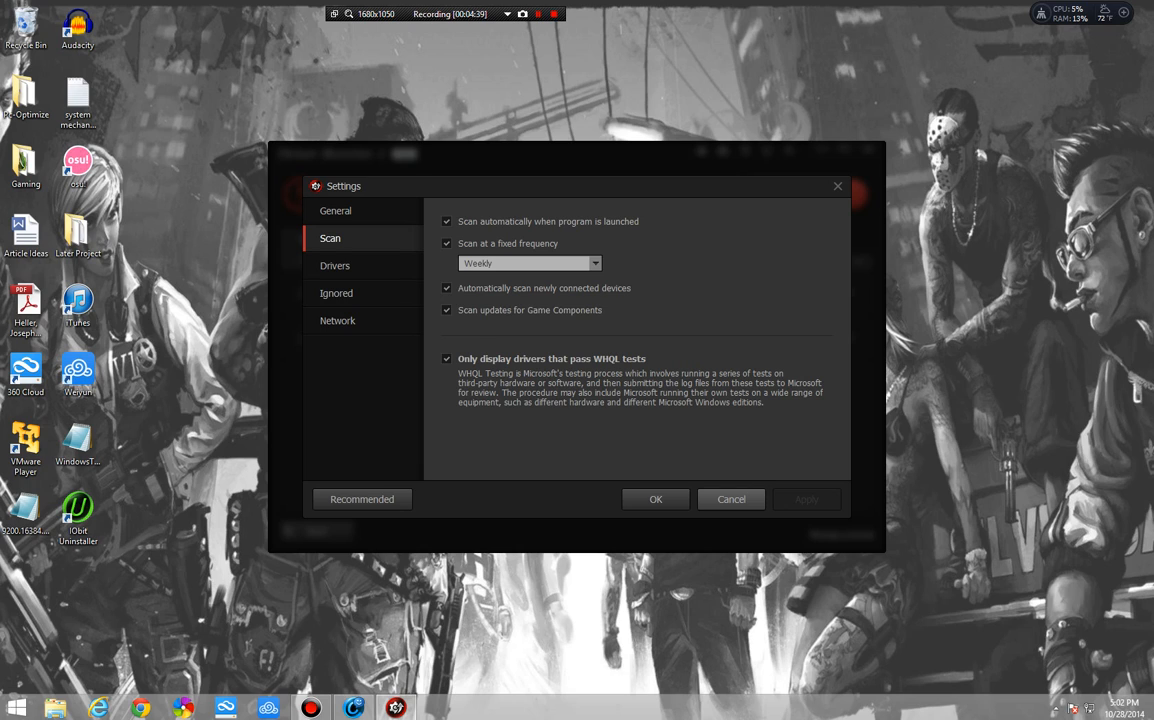
Step: Look over the Drivers and Ignored devices settings, then close Settings back to the outdated list
left_click(336, 264)
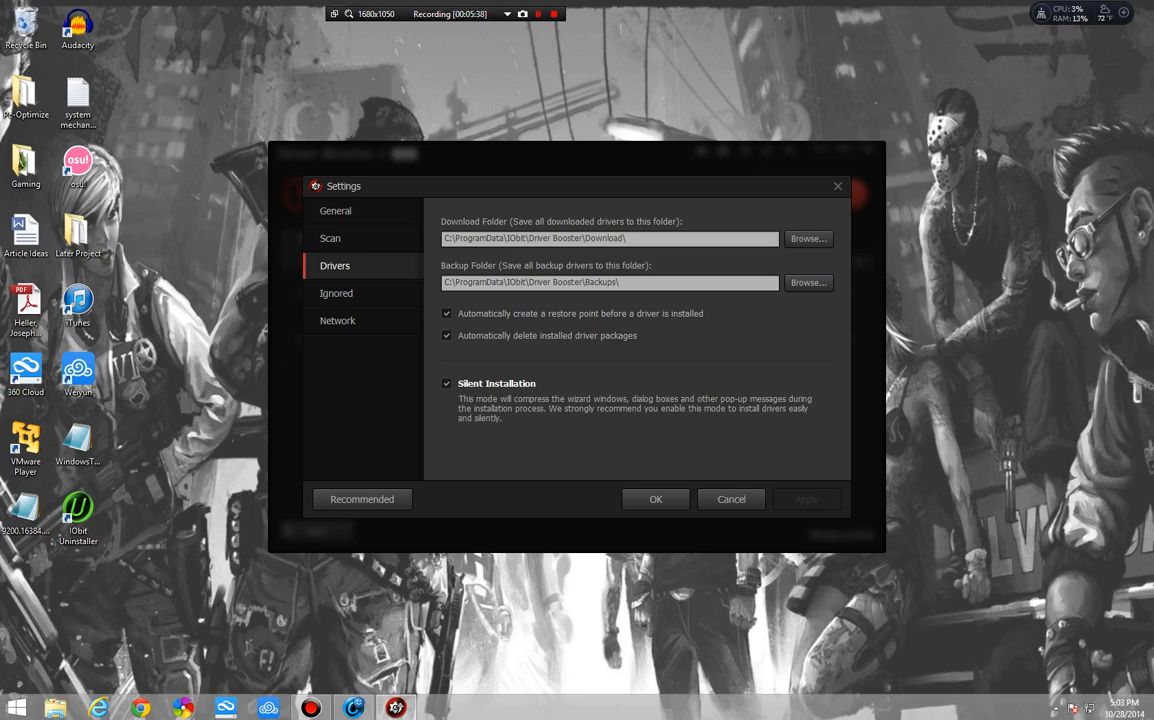
left_click(336, 292)
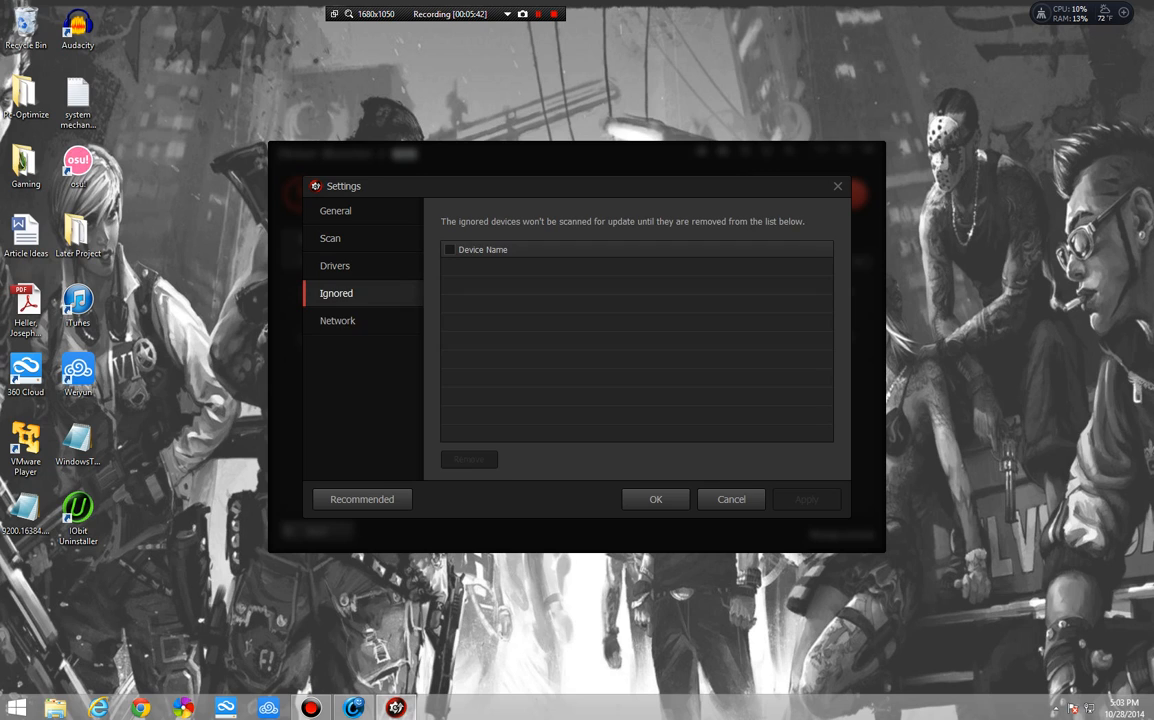
left_click(336, 320)
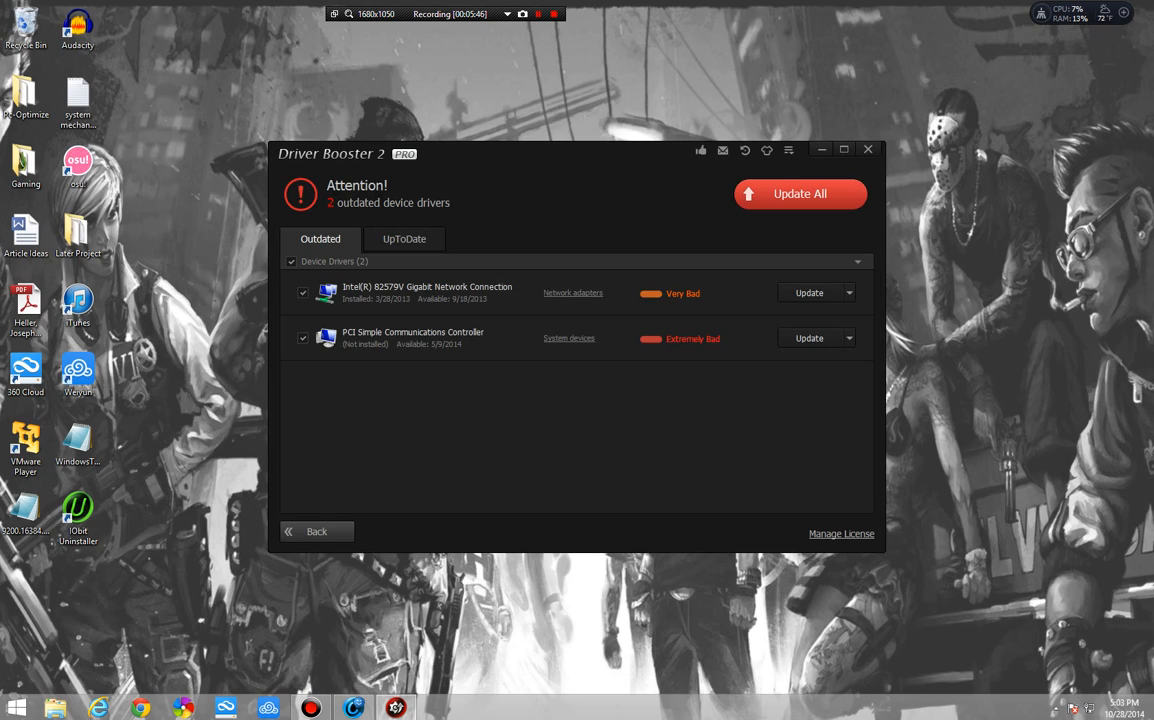
left_click(404, 240)
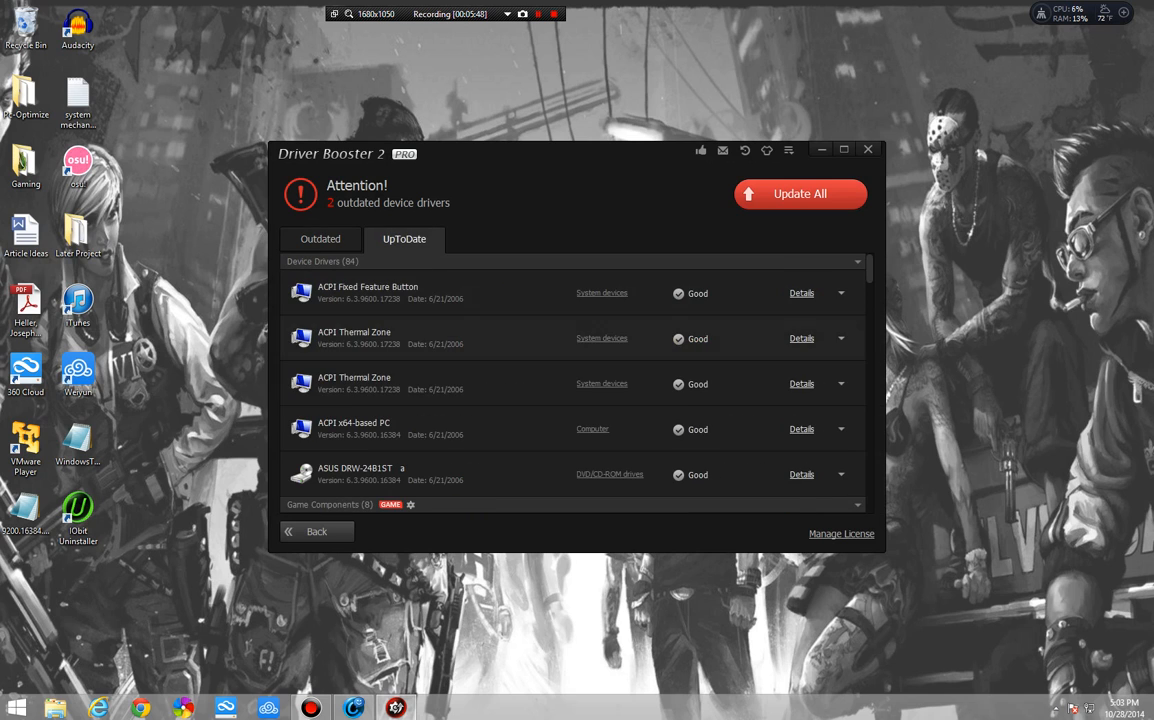
scroll("down", 3)
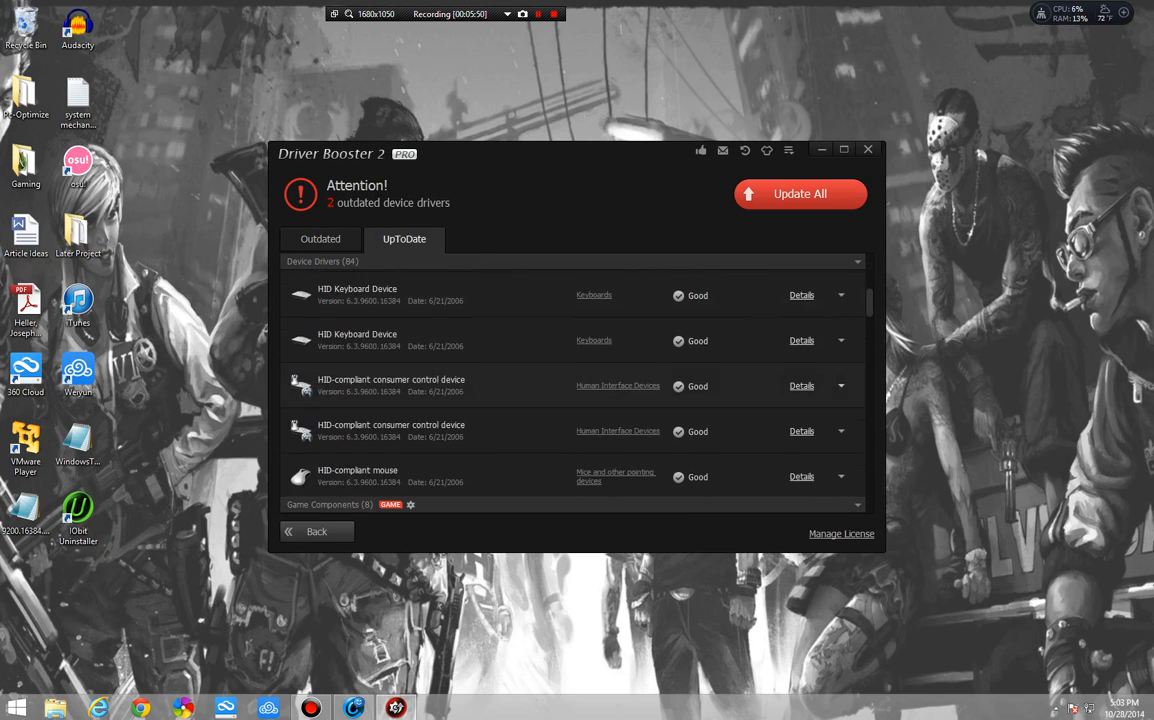
scroll("down", 3)
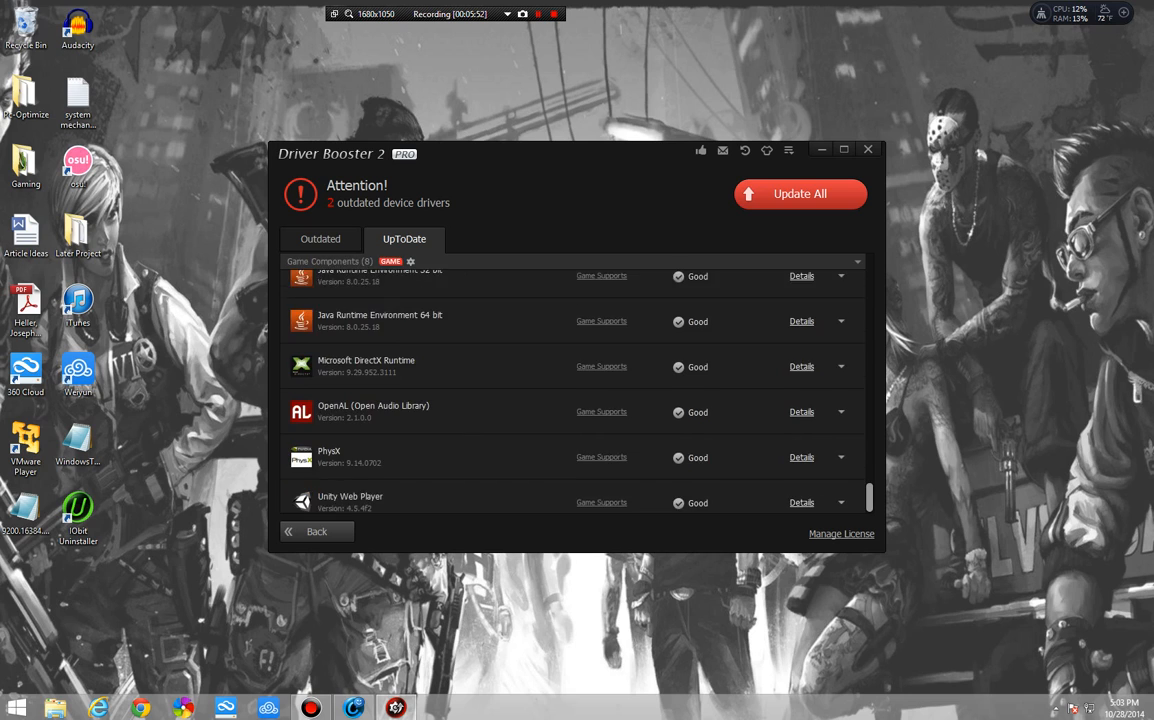
scroll("up", 3)
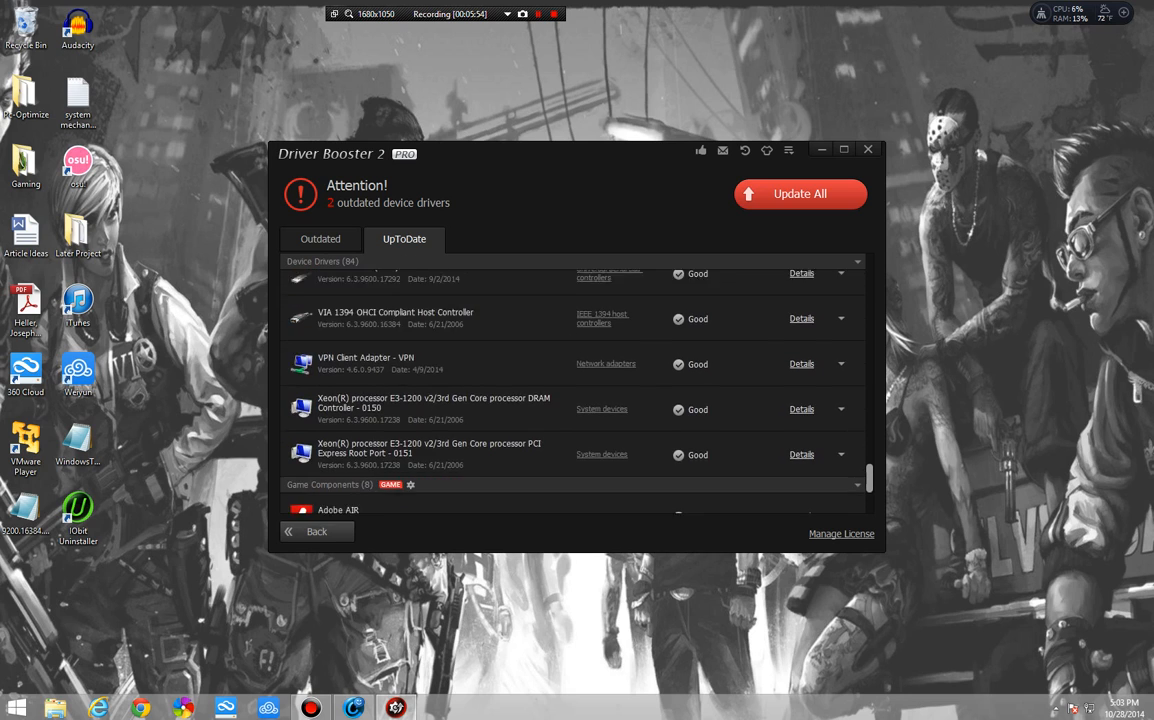
scroll("down", 3)
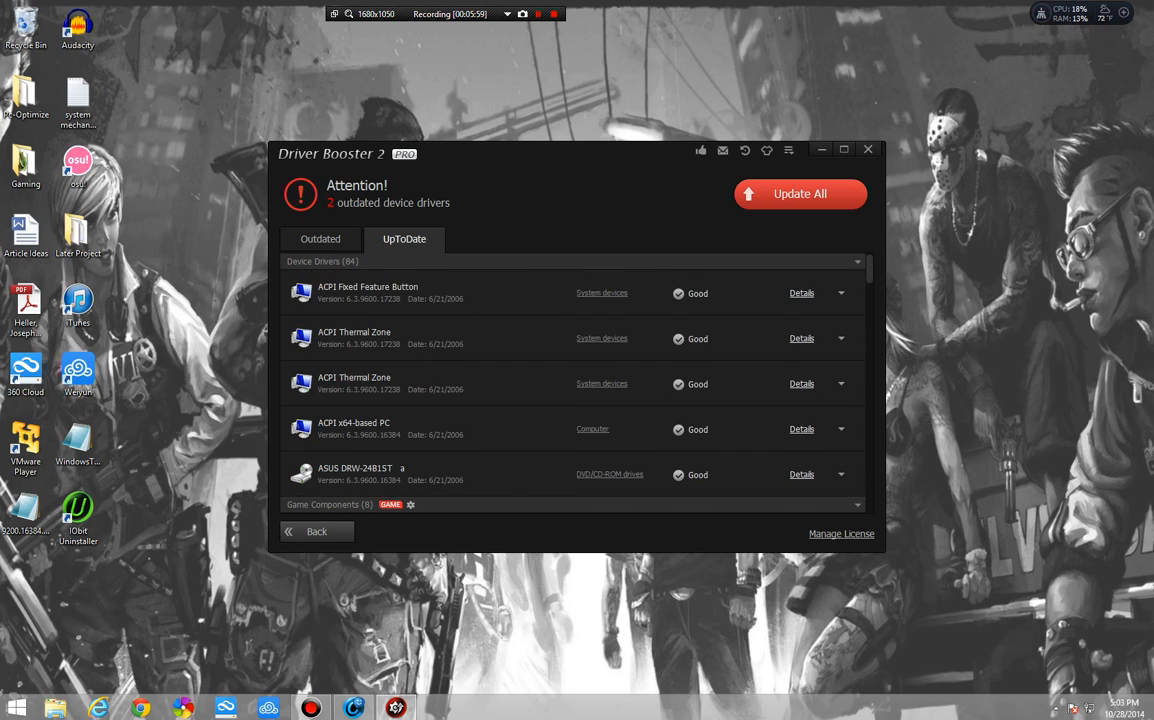
left_click(320, 238)
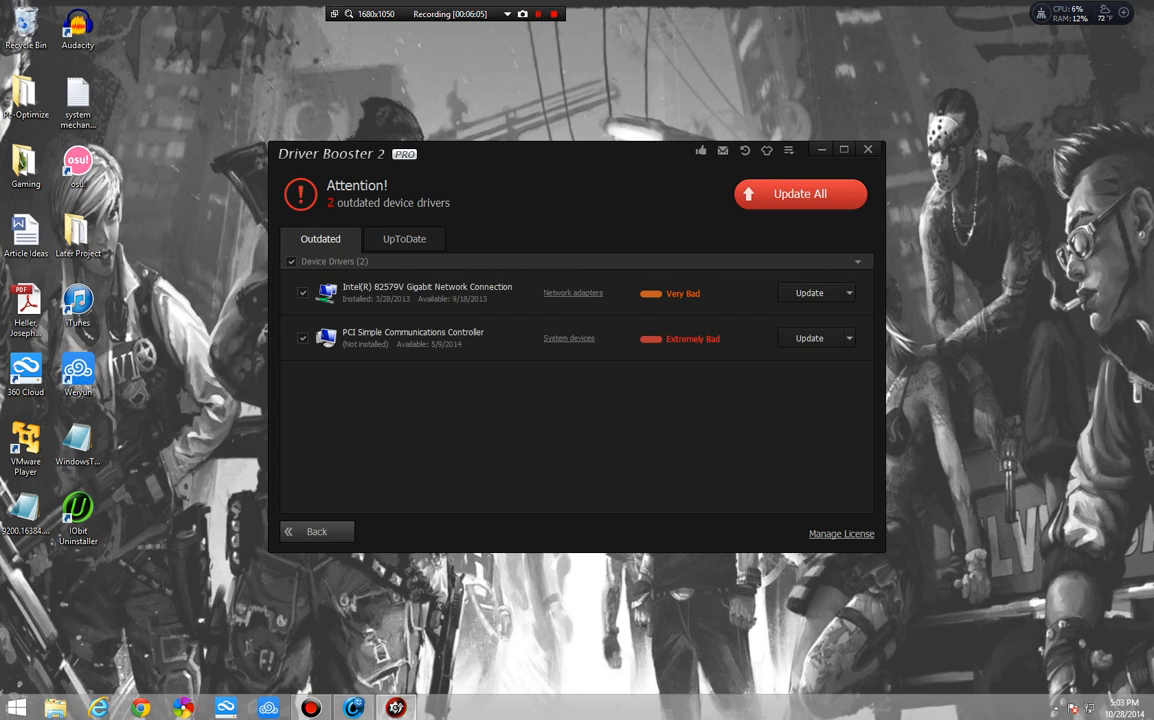
Step: Right-click the PCI Simple Communications Controller entry and reveal the hidden system tray icons
right_click(428, 292)
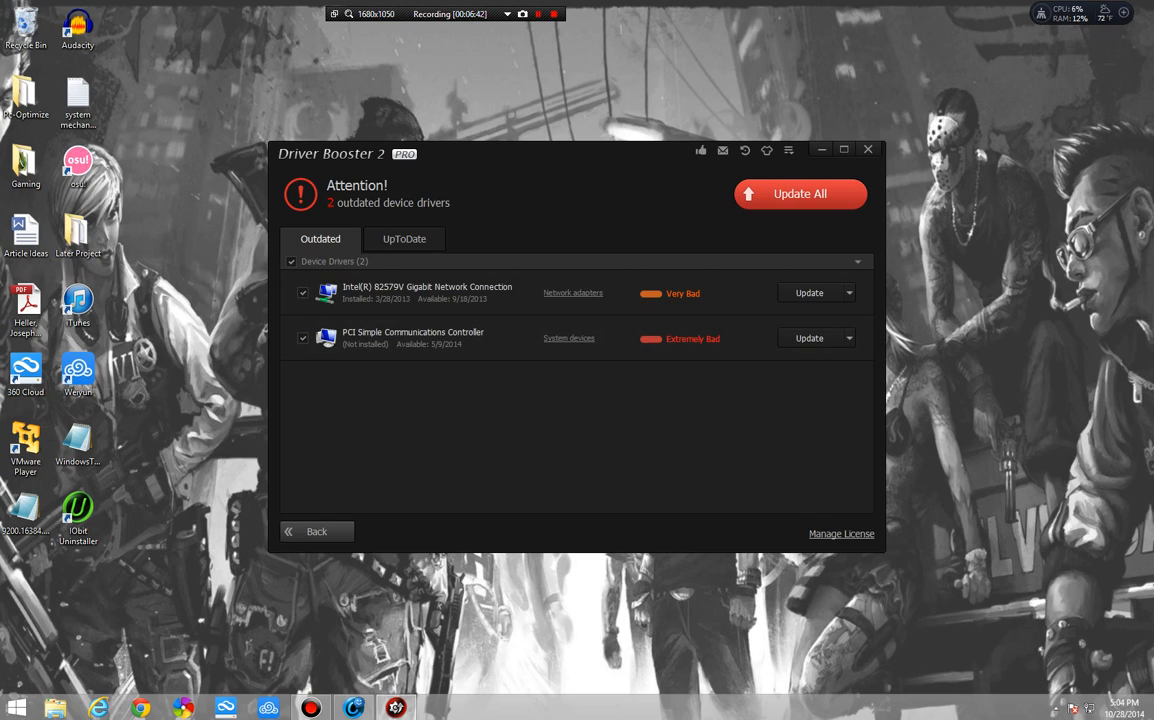
left_click(1106, 708)
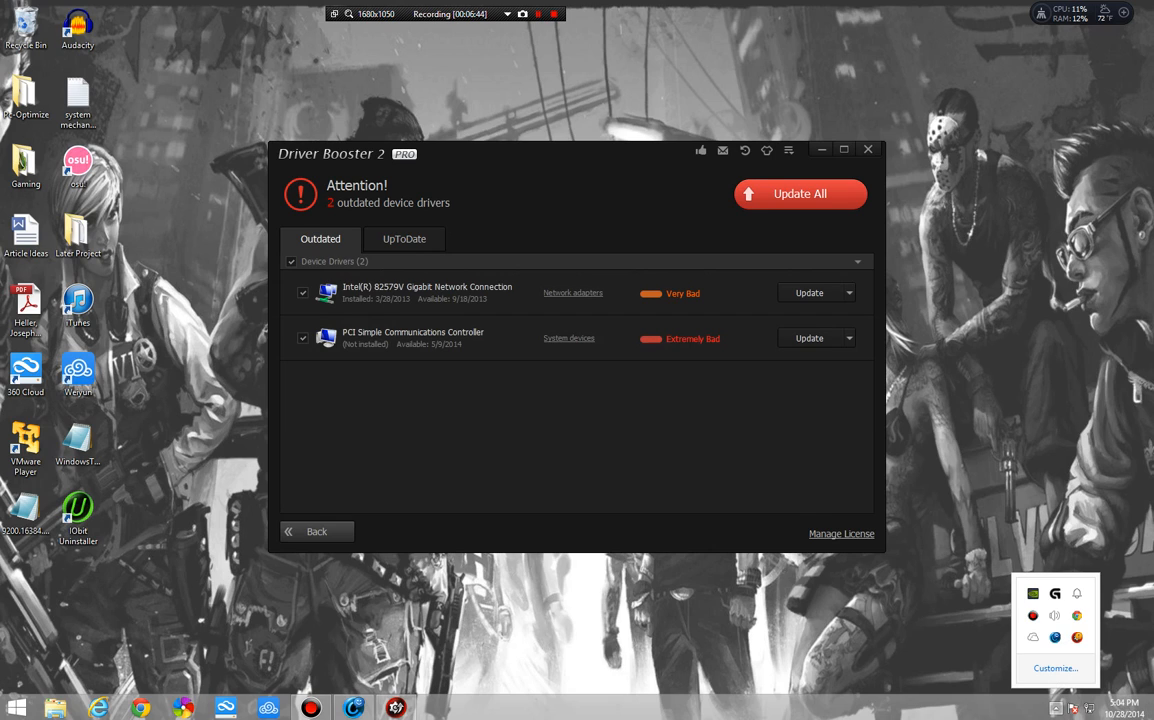
mouse_move(1076, 616)
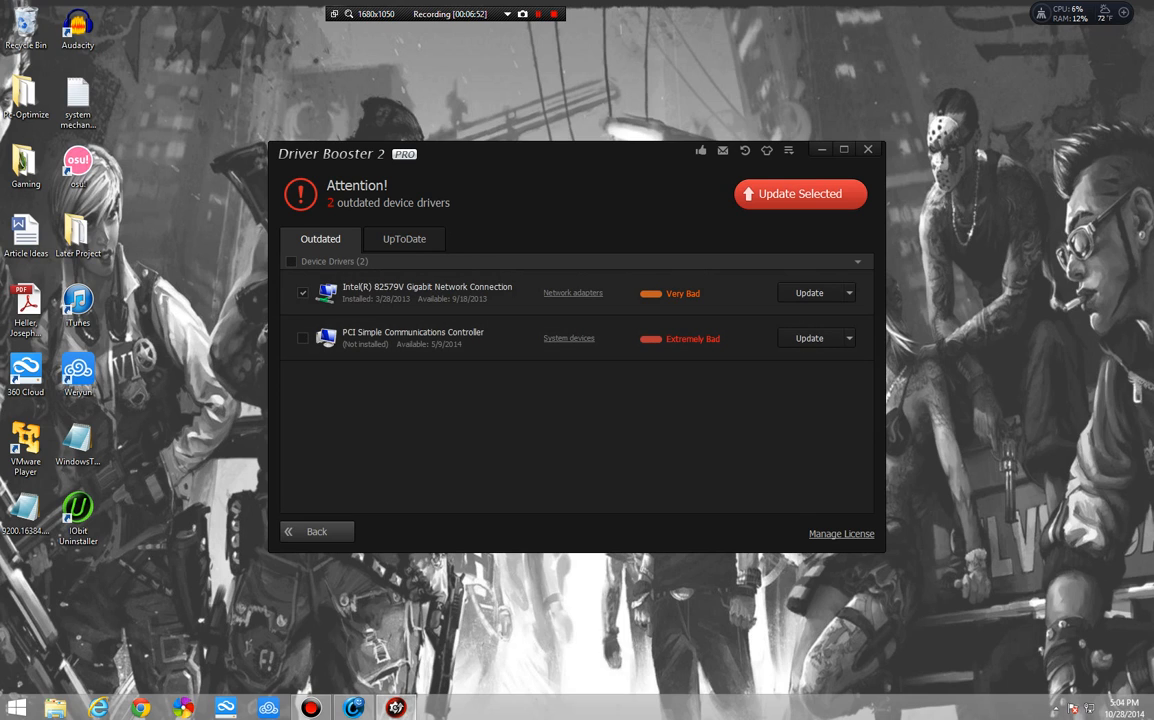
Step: Scroll through the up-to-date drivers list, then return to the two outdated drivers
left_click(404, 240)
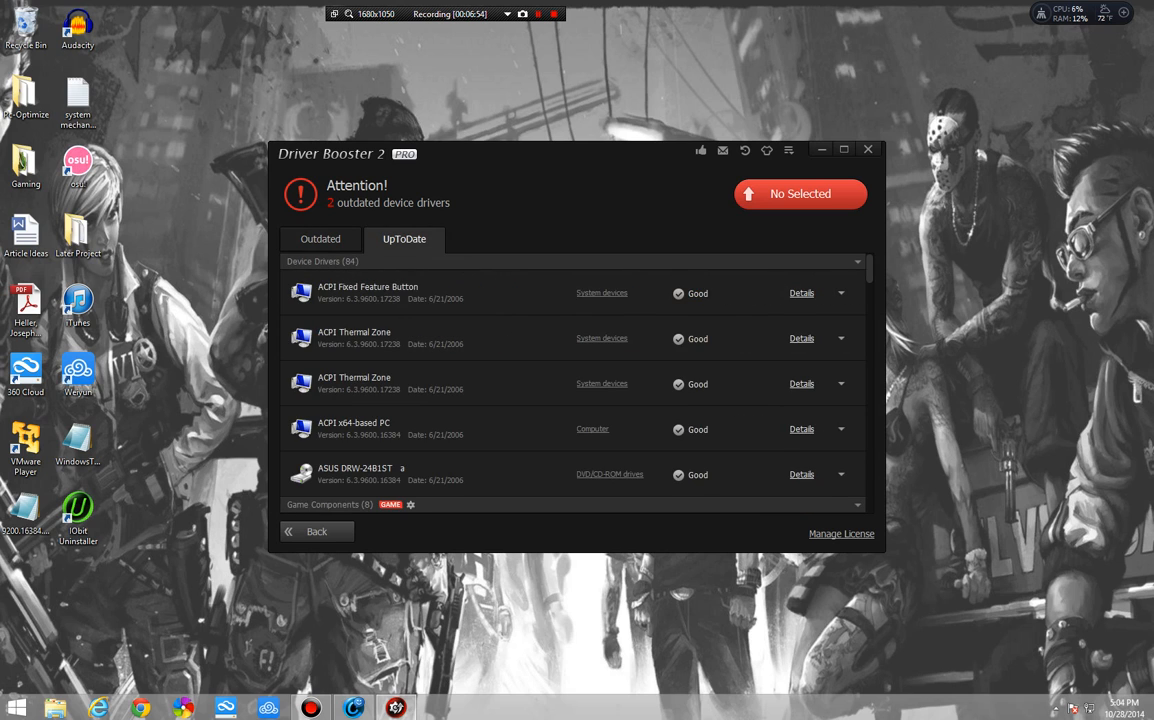
scroll("down", 3)
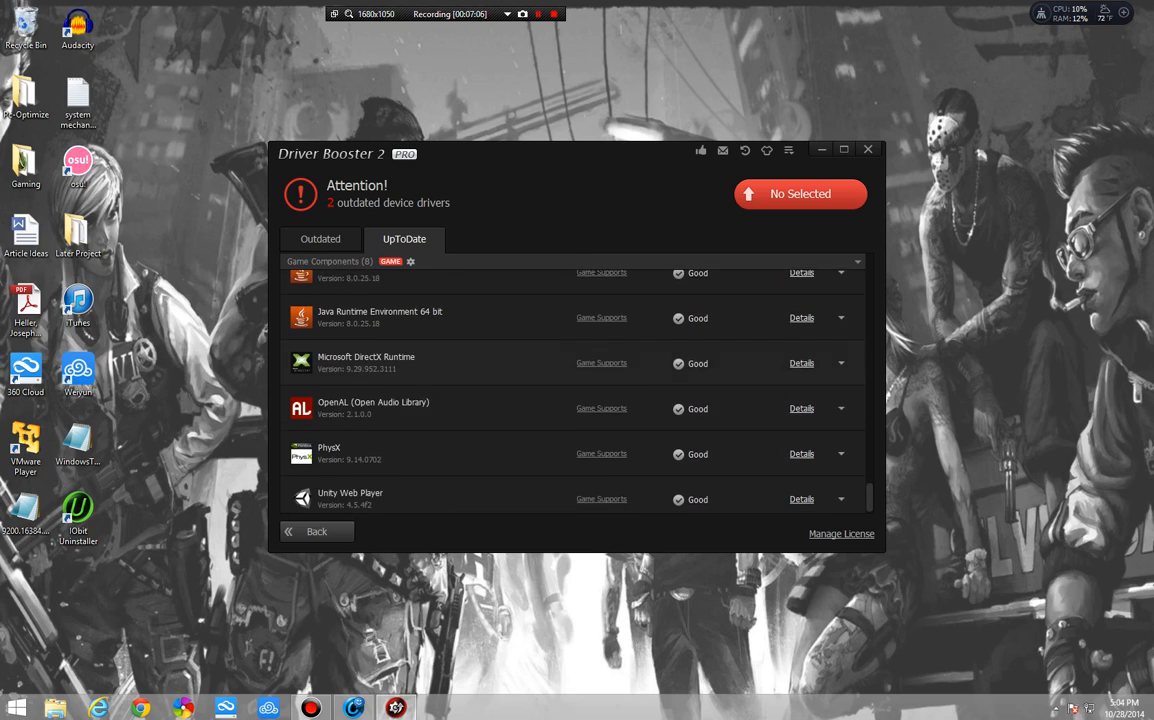
scroll("up", 3)
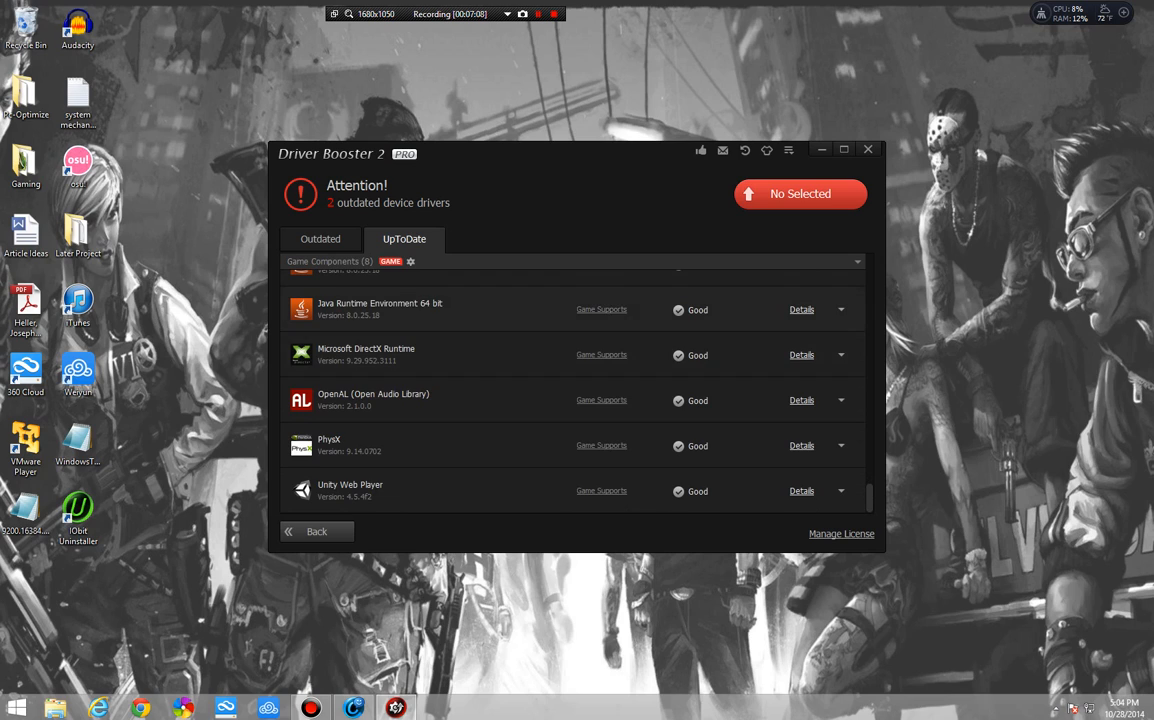
left_click(320, 240)
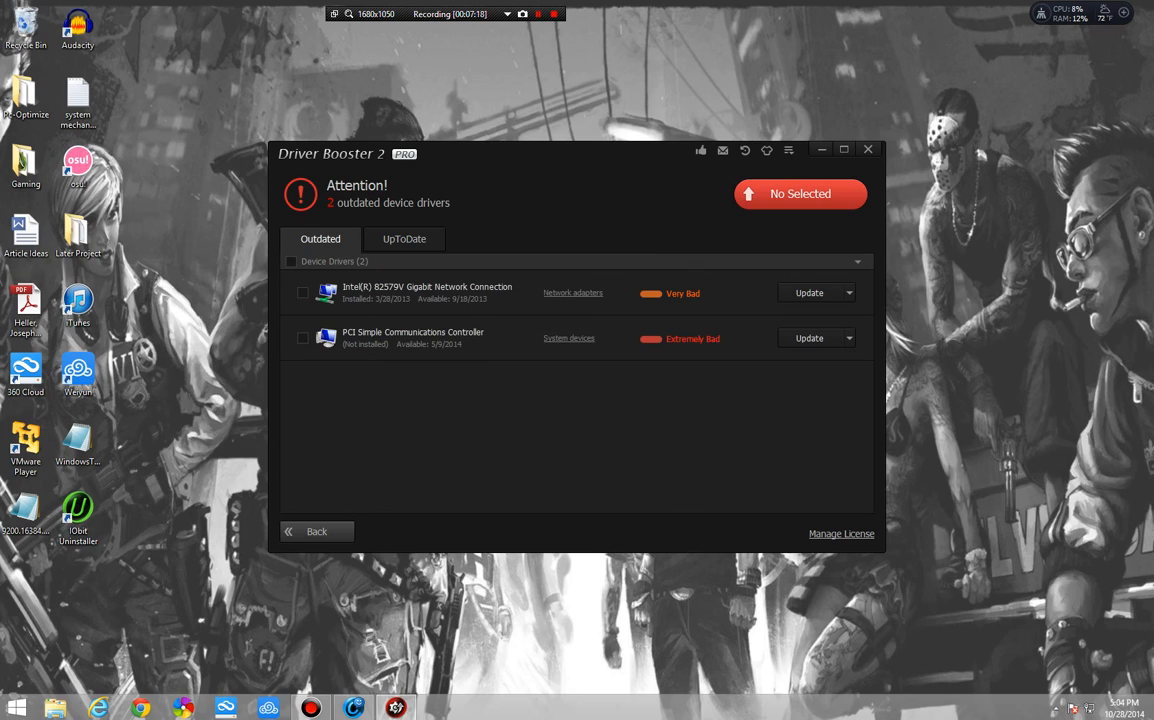
left_click(536, 12)
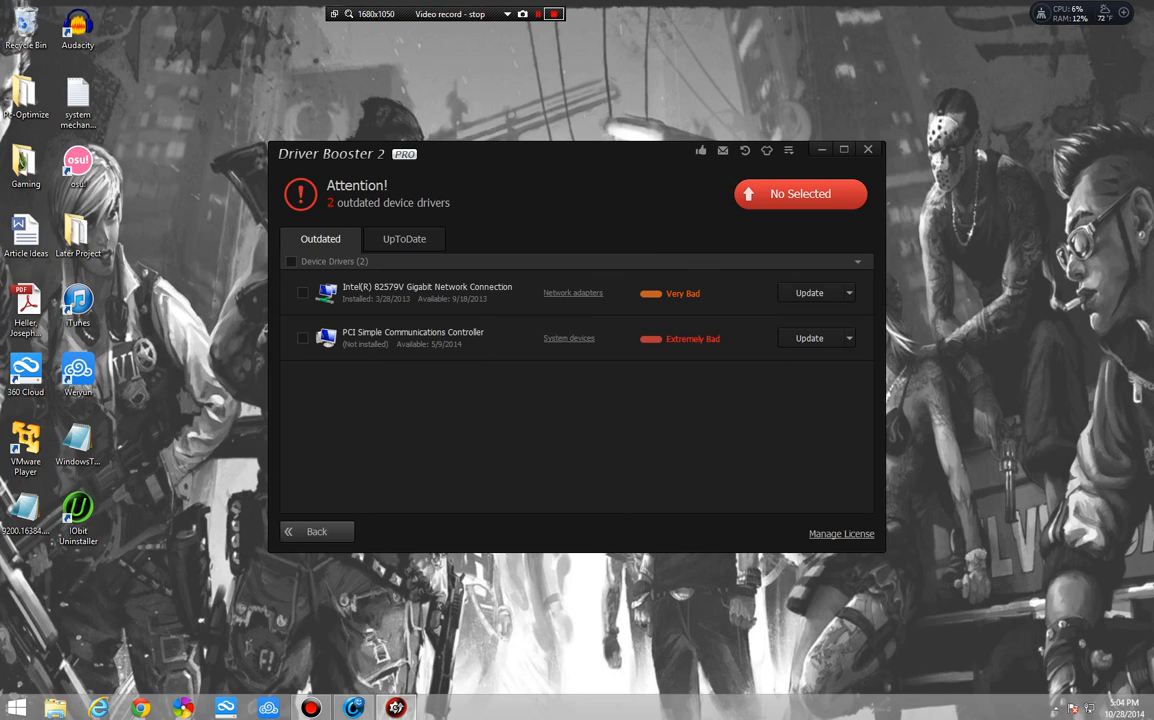